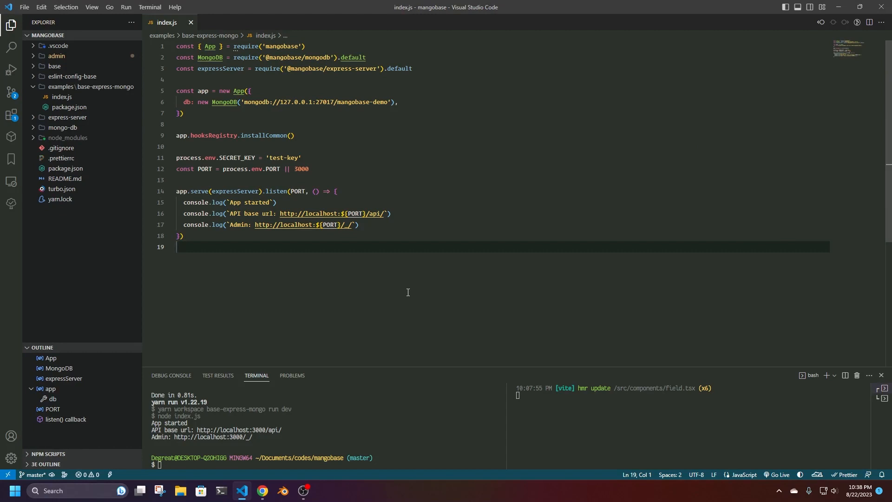
{"action": "mouse_move", "coordinate": [392, 282]}
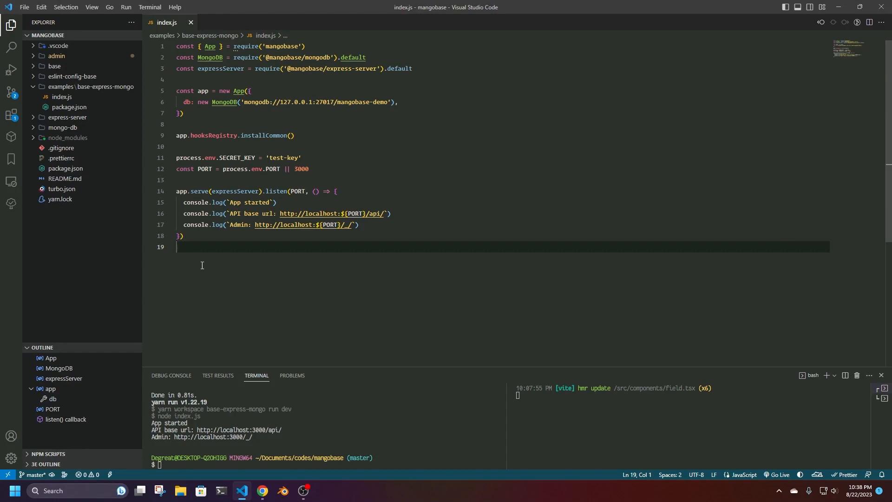
{"action": "mouse_move", "coordinate": [452, 207]}
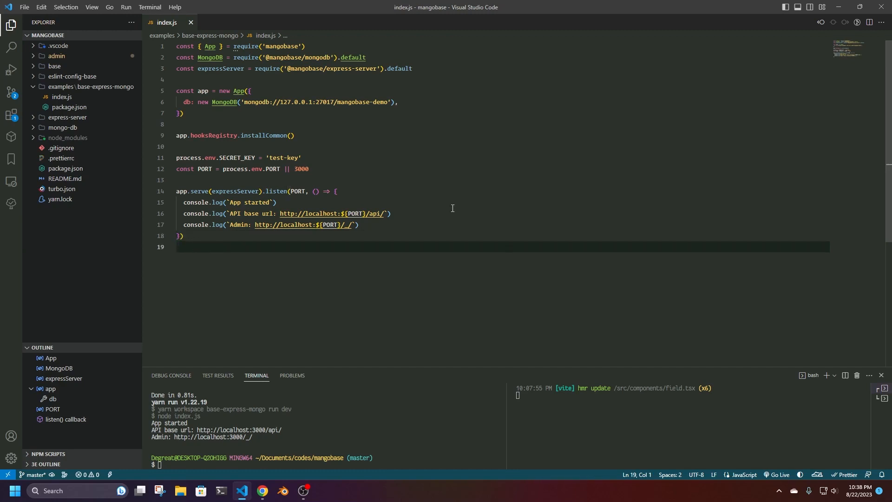
{"action": "mouse_move", "coordinate": [207, 280]}
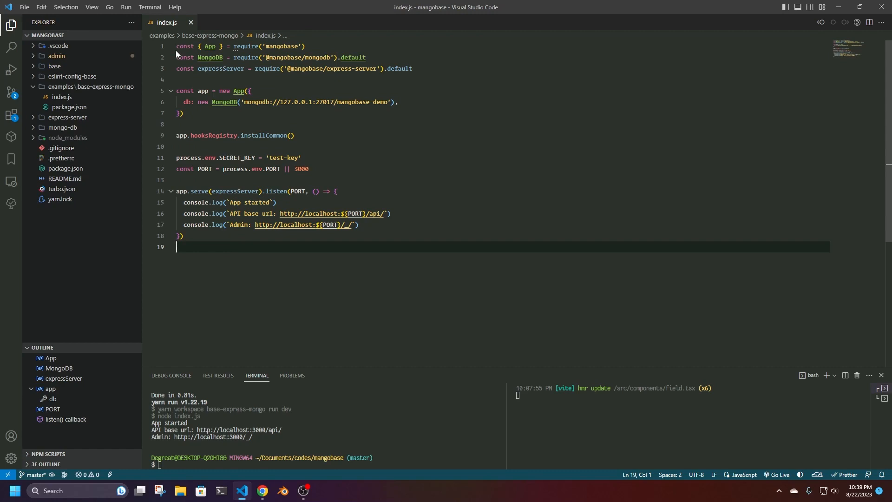
{"action": "mouse_move", "coordinate": [169, 194]}
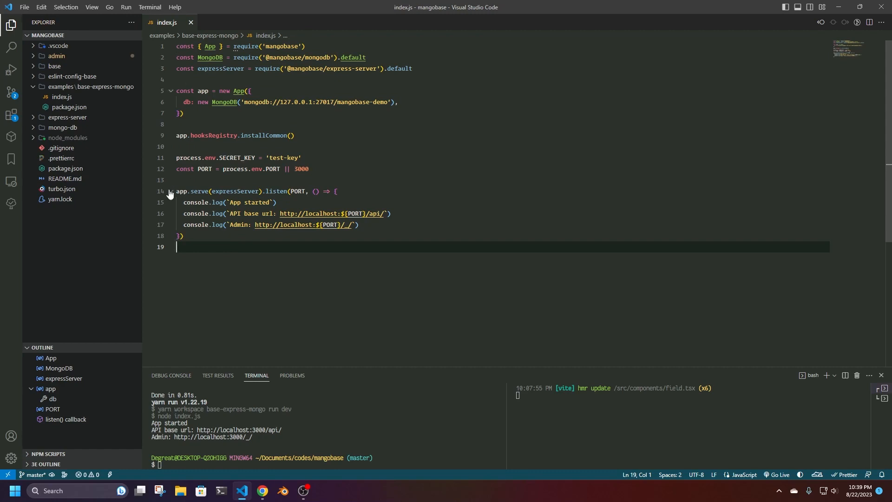
- Rerun the base-express-mongo dev server with yarn so it prints the API and Admin URLs
{"action": "left_click", "coordinate": [170, 191]}
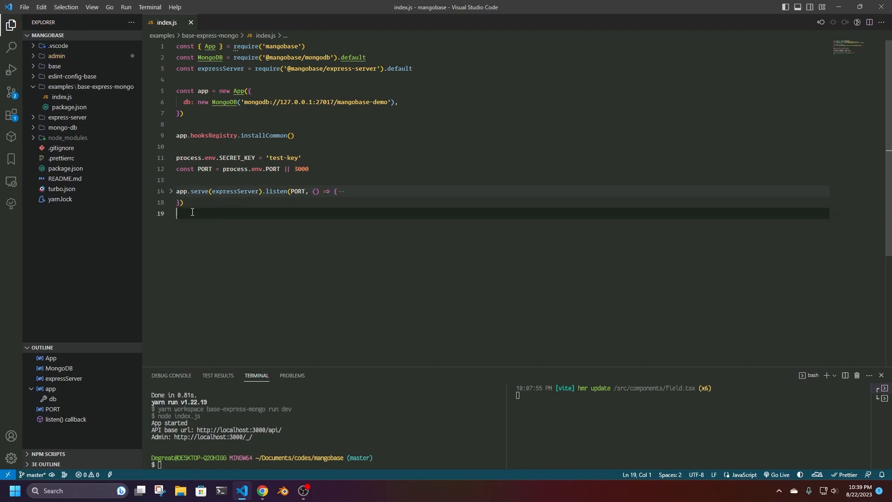
{"action": "type", "text": "yarn"}
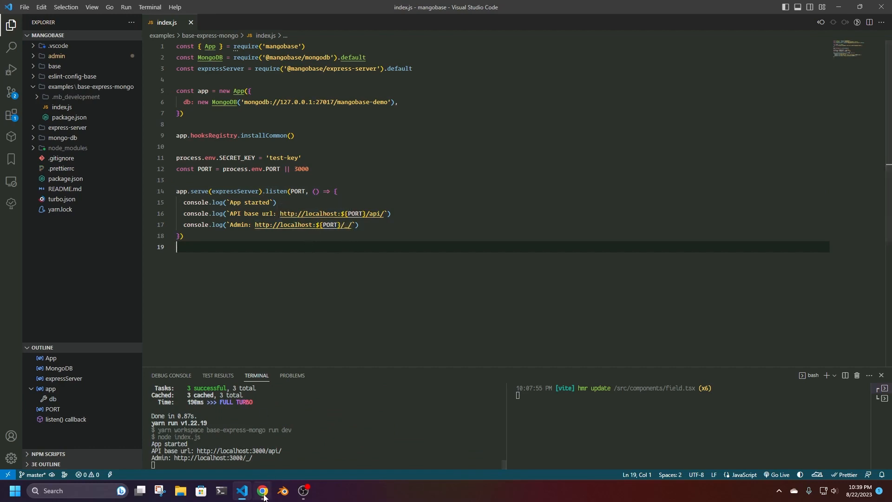
- Load the local Mangobase admin in Chrome and view the empty users collection
{"action": "left_click", "coordinate": [262, 493]}
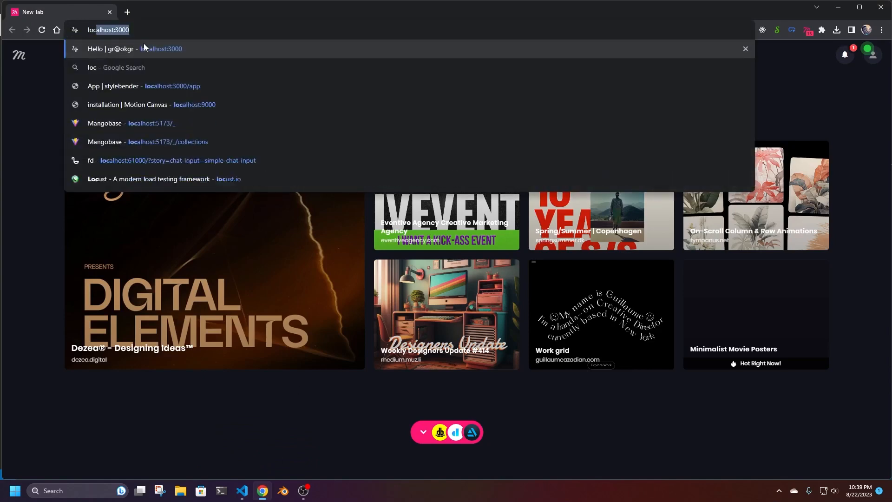
{"action": "left_click", "coordinate": [150, 123]}
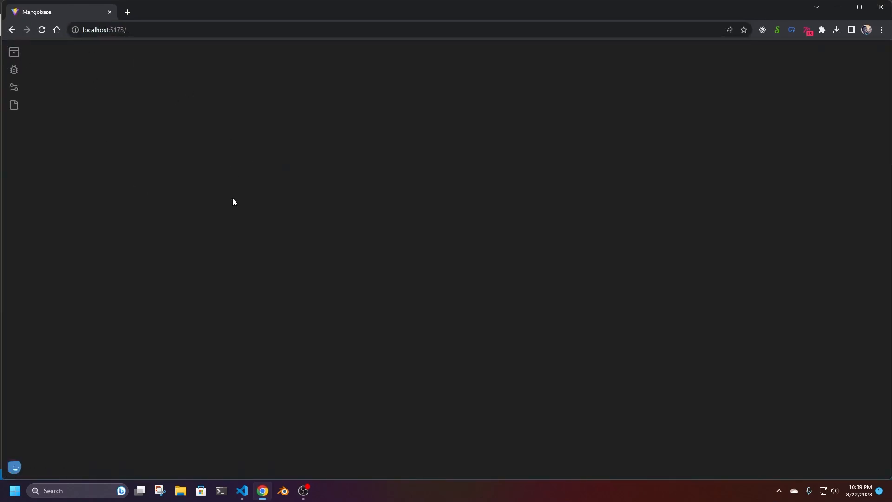
{"action": "left_click", "coordinate": [14, 52]}
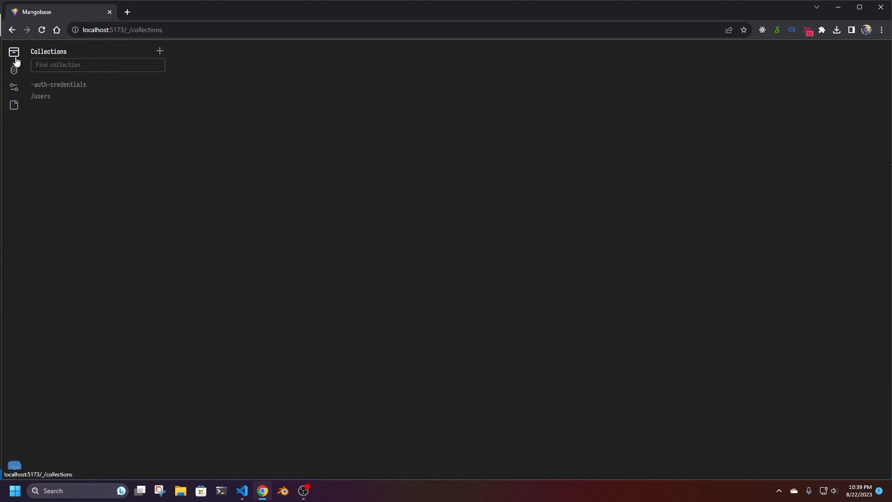
{"action": "left_click", "coordinate": [40, 96]}
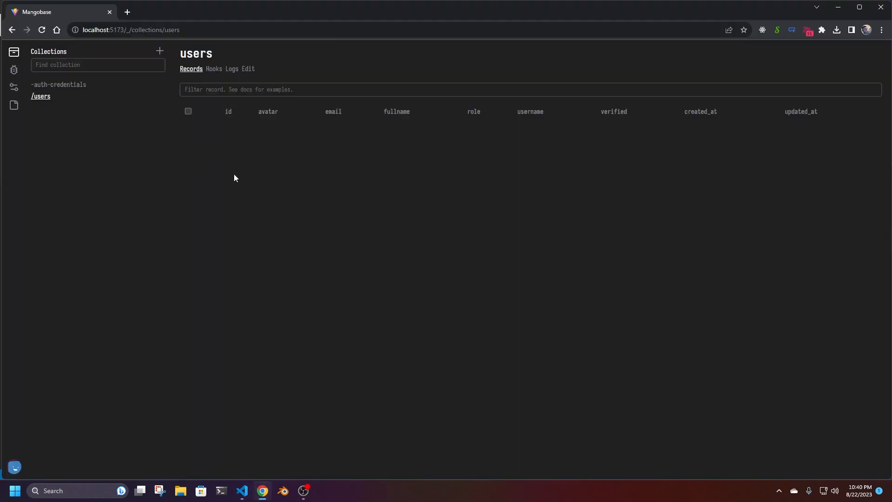
- Start a new album collection with fields title, description and a required artist
{"action": "left_click", "coordinate": [160, 51]}
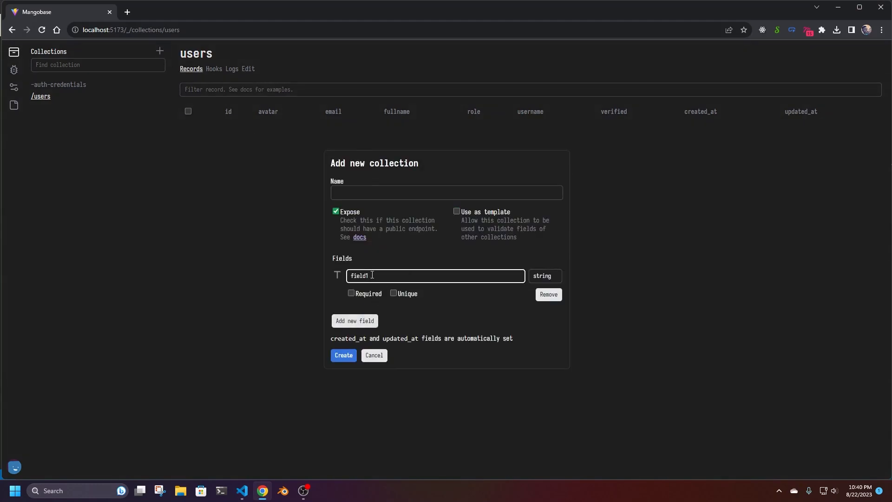
{"action": "double_click", "coordinate": [359, 276]}
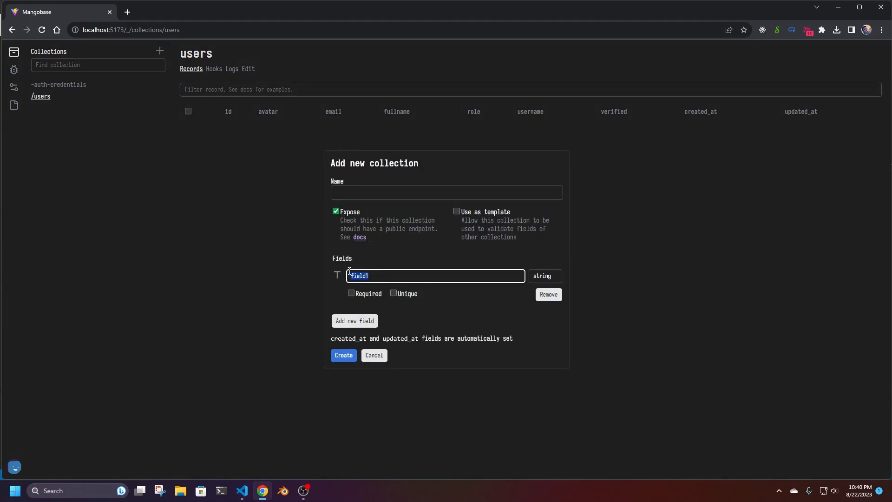
{"action": "left_click", "coordinate": [446, 192]}
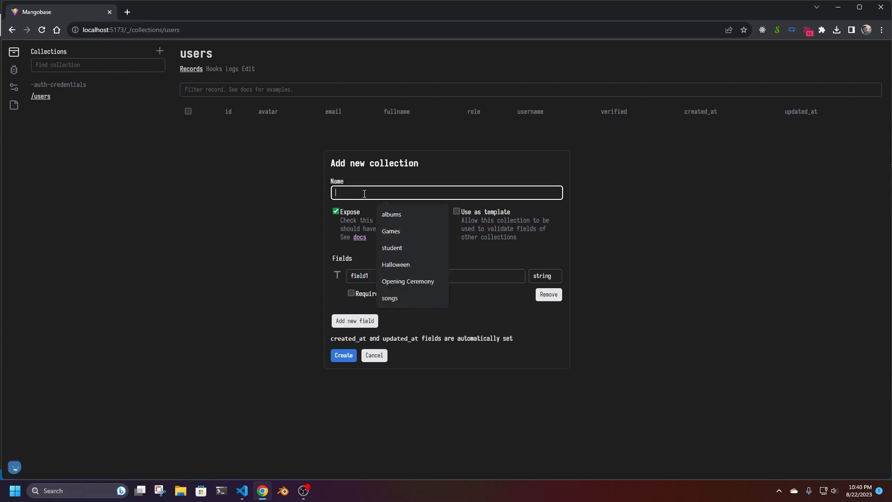
{"action": "type", "text": "alu"}
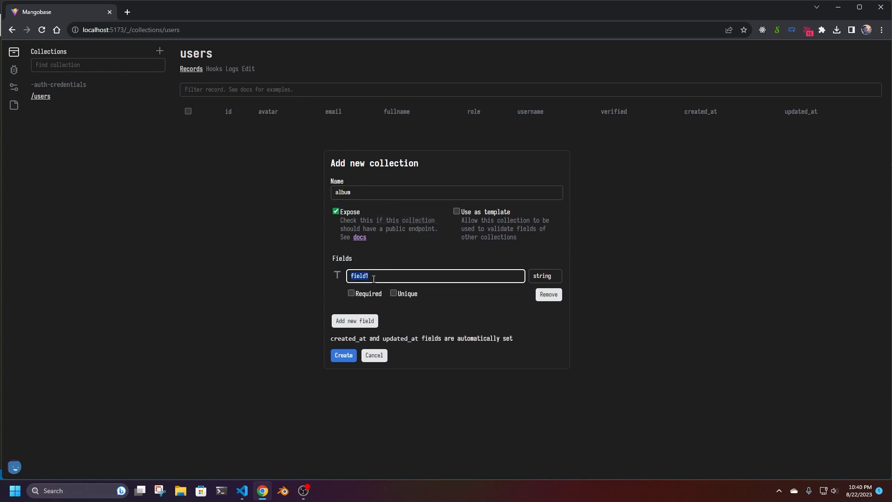
{"action": "type", "text": "title"}
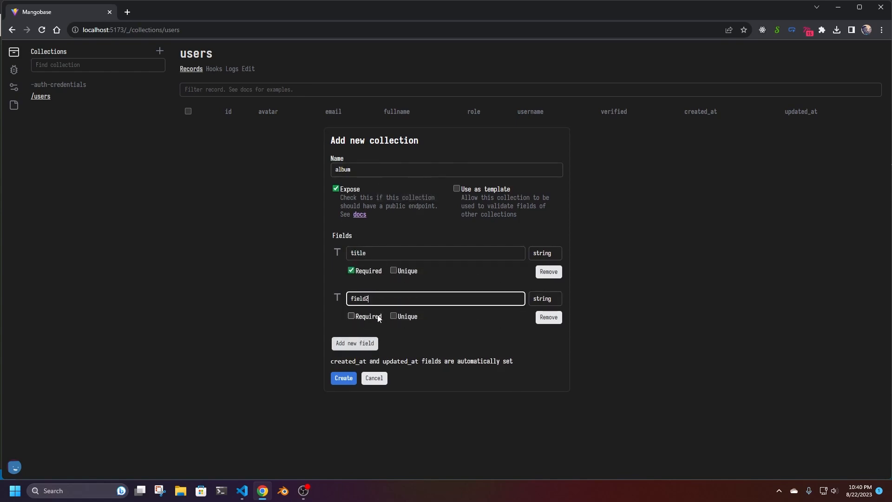
{"action": "type", "text": "description"}
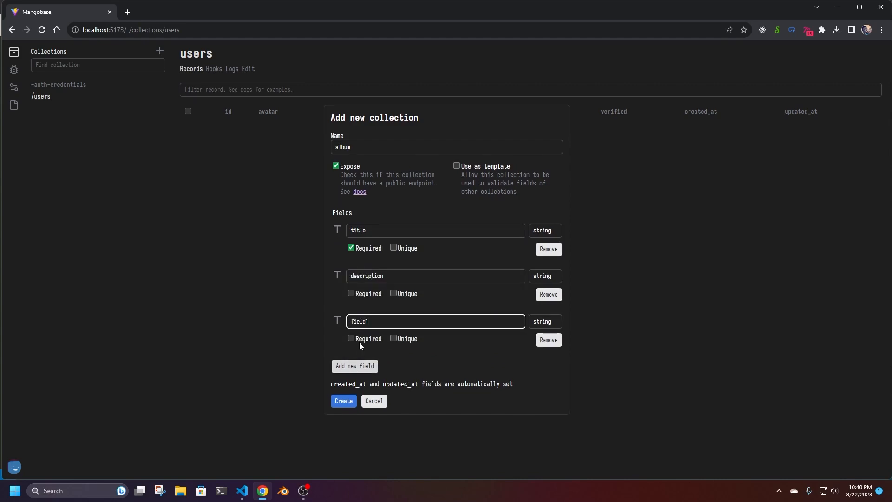
{"action": "type", "text": "artist"}
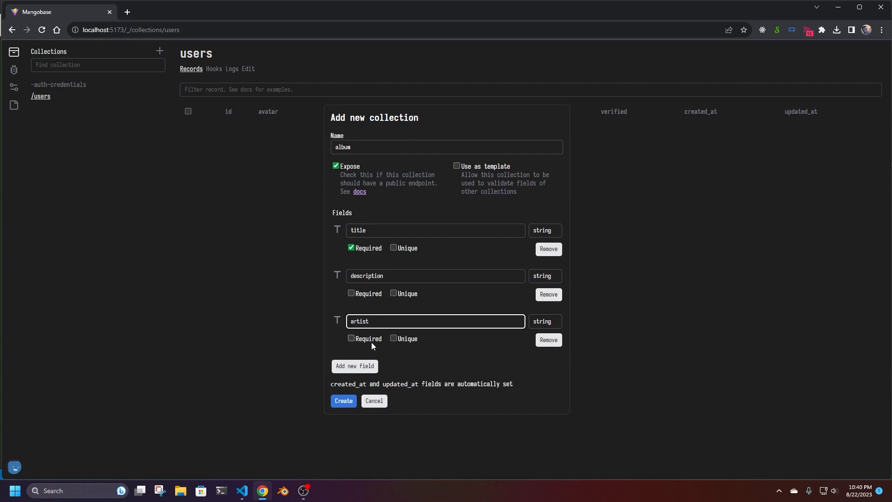
{"action": "left_click", "coordinate": [351, 339]}
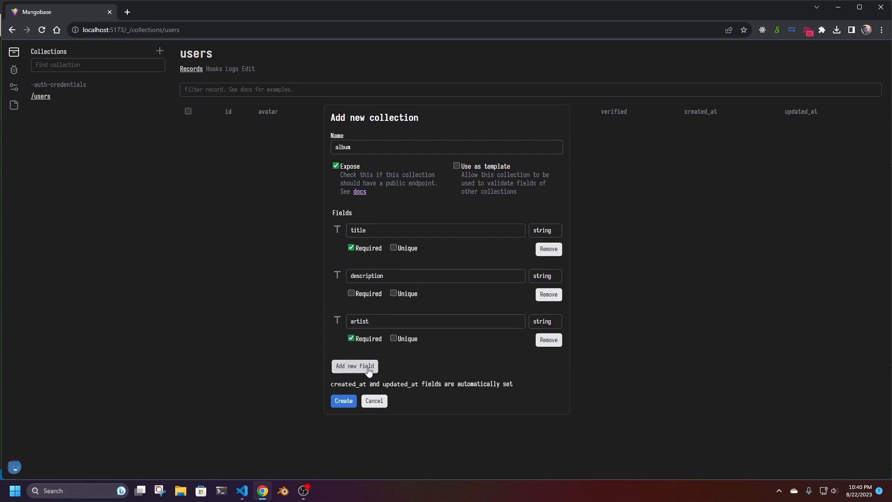
- Add a streams field of type number and create the album collection
{"action": "left_click", "coordinate": [354, 367]}
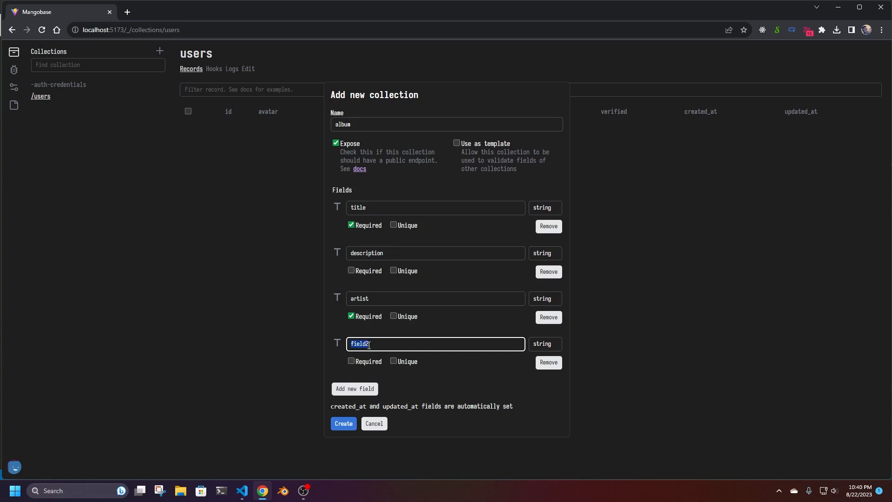
{"action": "type", "text": "streams"}
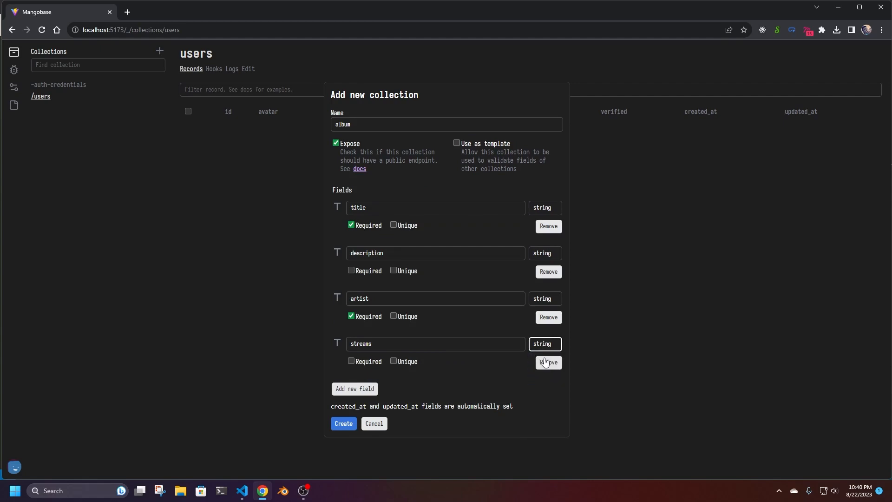
{"action": "left_click", "coordinate": [543, 343]}
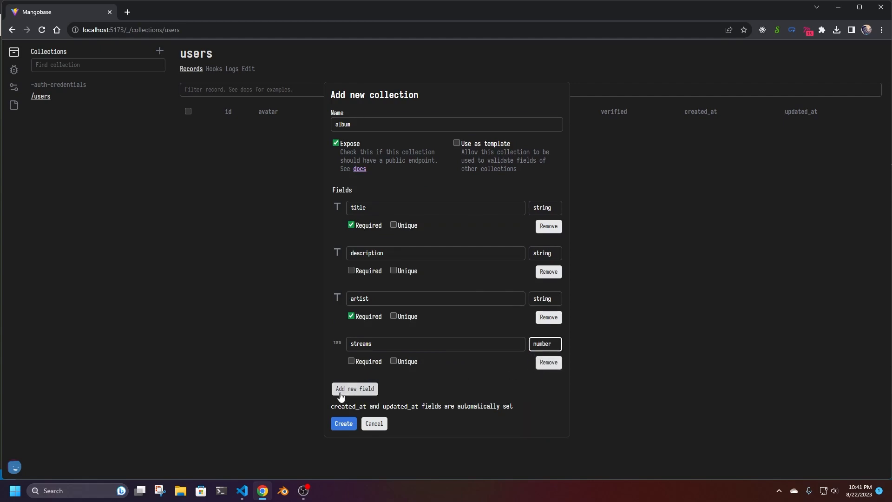
{"action": "left_click", "coordinate": [343, 424]}
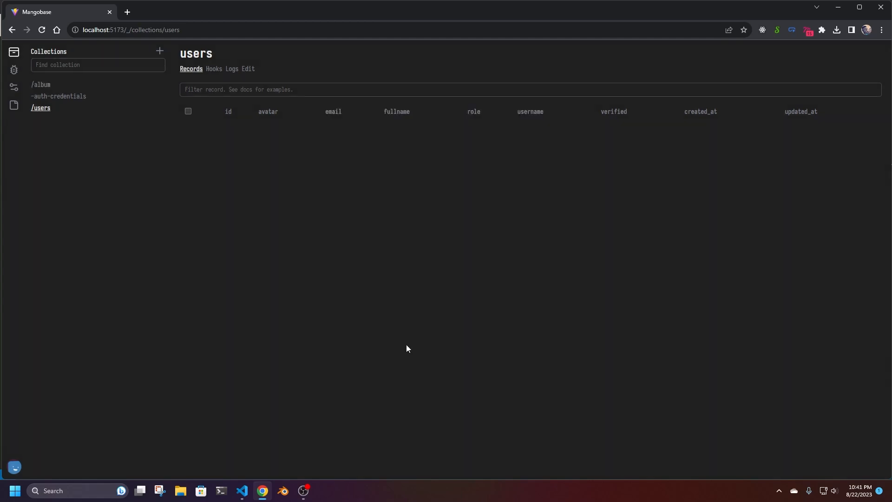
{"action": "mouse_move", "coordinate": [41, 85]}
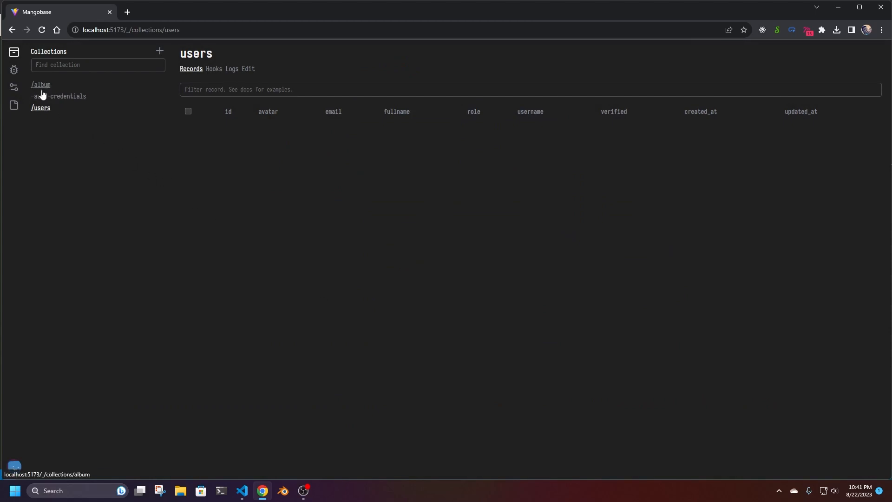
{"action": "mouse_move", "coordinate": [51, 96]}
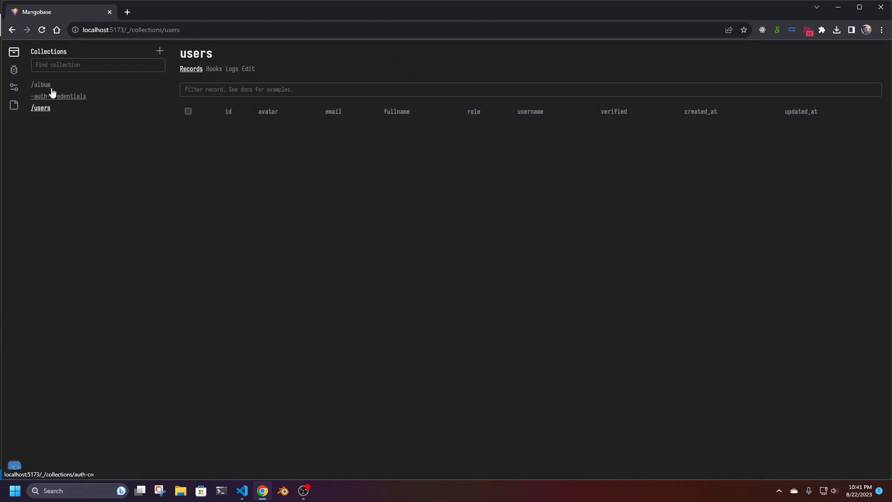
- View the empty album records table, then switch to HTTPie for an API request
{"action": "left_click", "coordinate": [40, 84]}
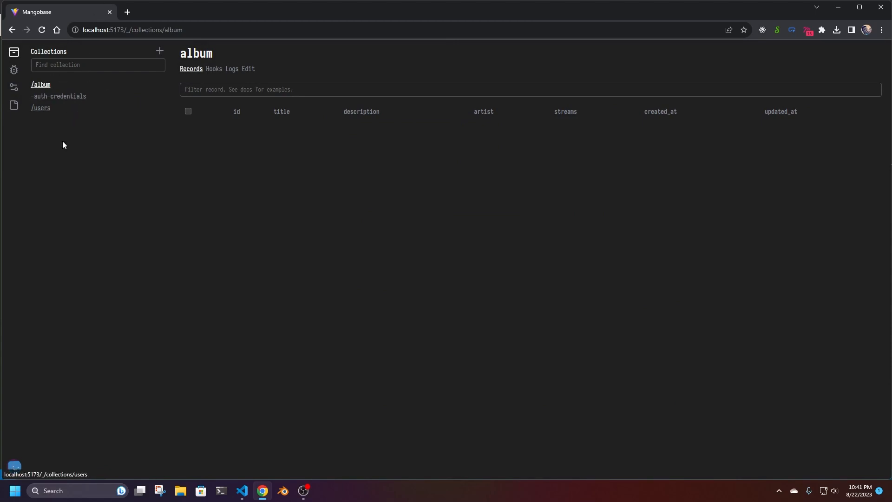
{"action": "mouse_move", "coordinate": [169, 257]}
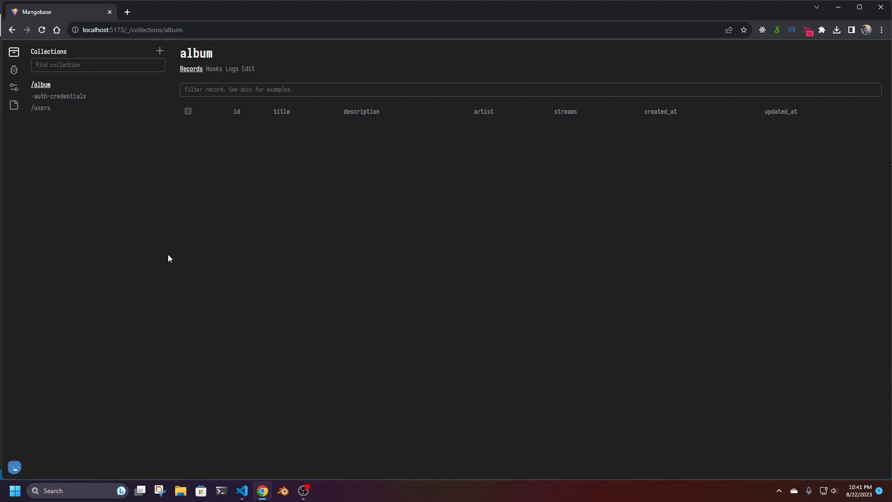
{"action": "left_click", "coordinate": [15, 490]}
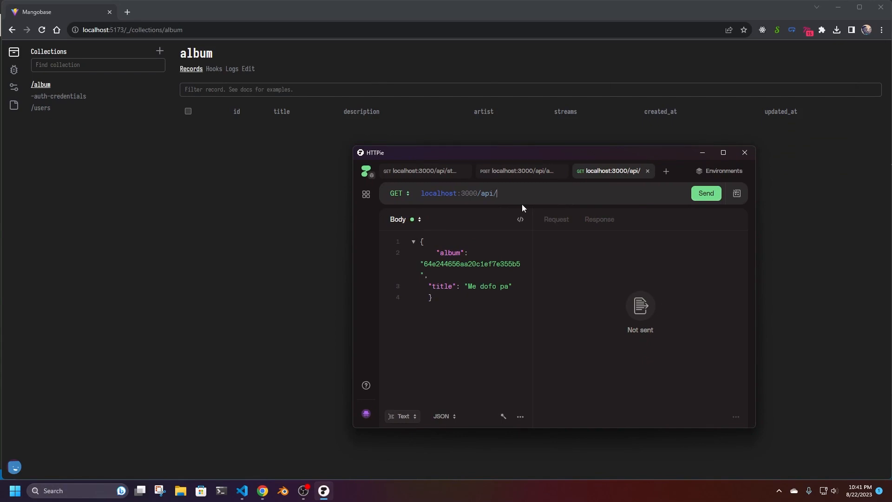
- Send a GET to the /api/album endpoint, returning 200 with no records
{"action": "type", "text": "albums"}
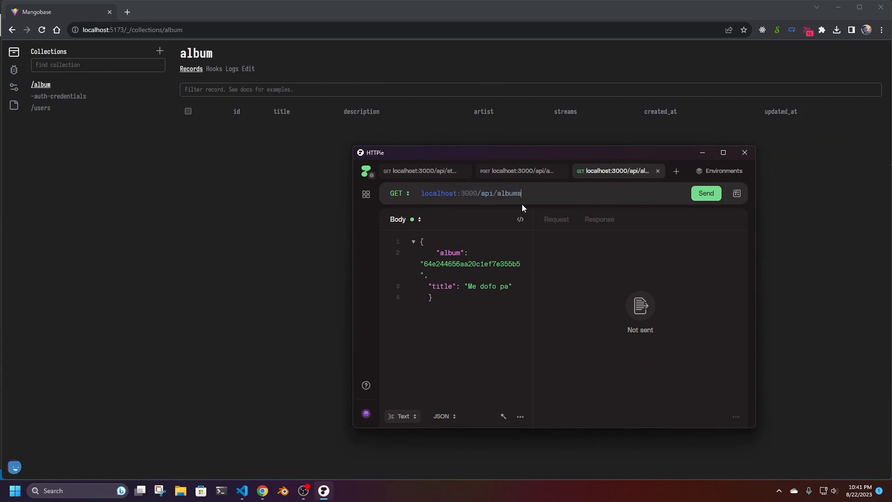
{"action": "key", "text": "Backspace"}
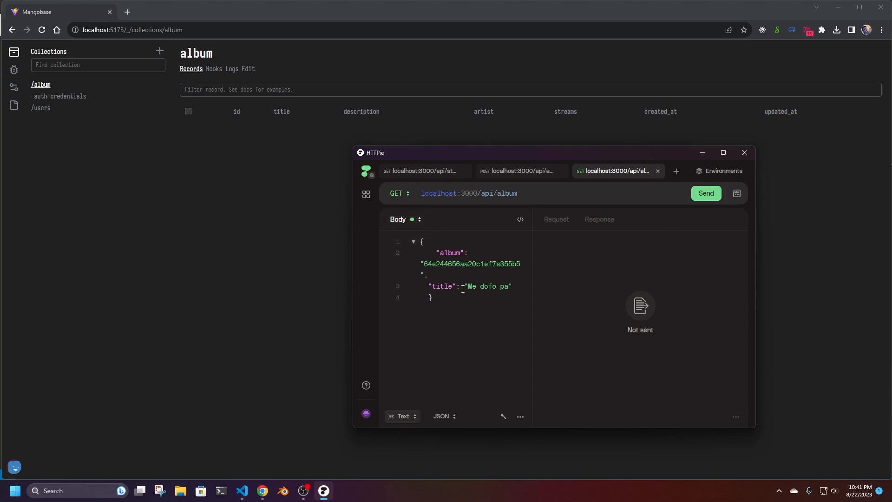
{"action": "left_click", "coordinate": [706, 194]}
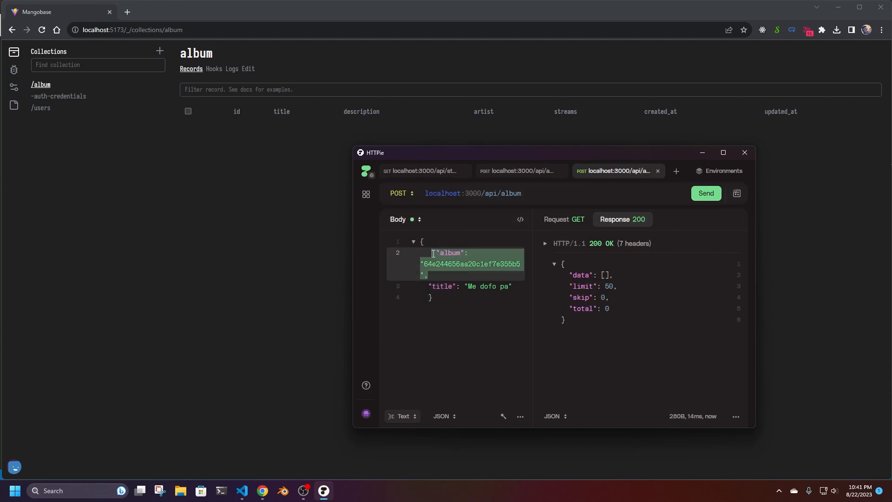
- Edit the request body to drop the album id line and set title to "Hello"
{"action": "key", "text": "Delete"}
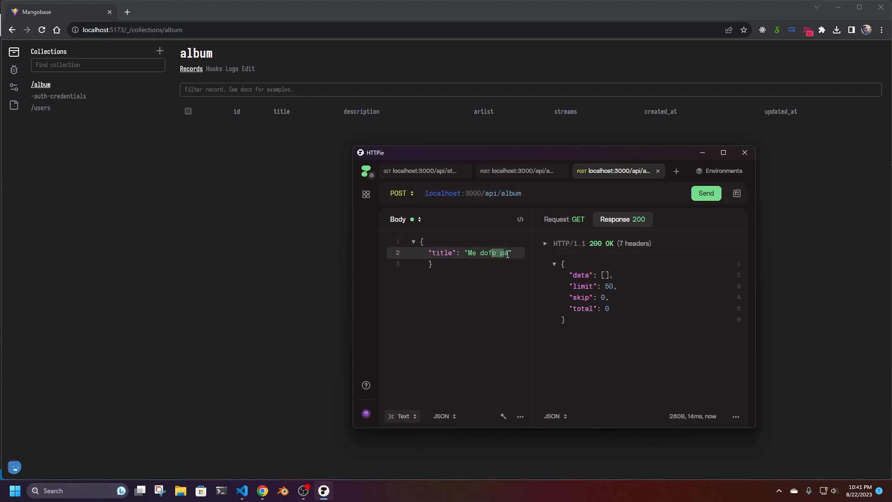
{"action": "type", "text": "H"}
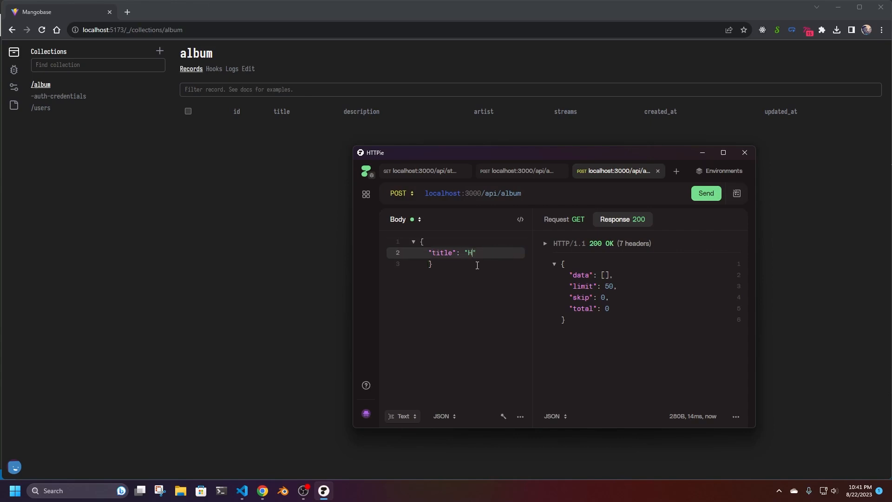
{"action": "type", "text": "ello\","}
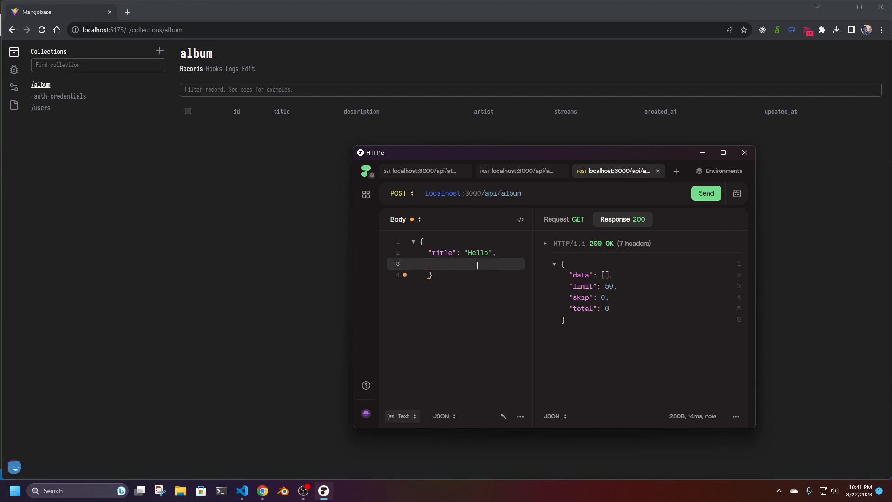
- Post the album with only a title, hit the artist validation error, then add artist "gr"
{"action": "key", "text": "Backspace"}
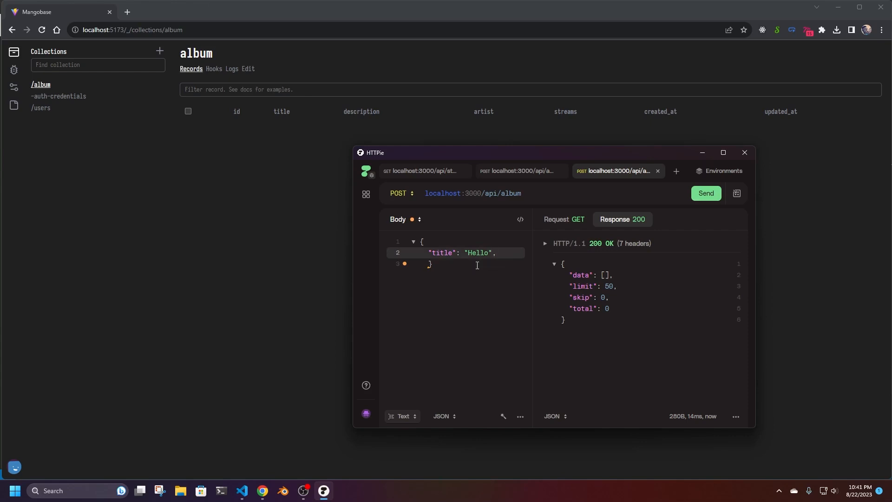
{"action": "left_click", "coordinate": [706, 194]}
{"action": "type", "text": "\""}
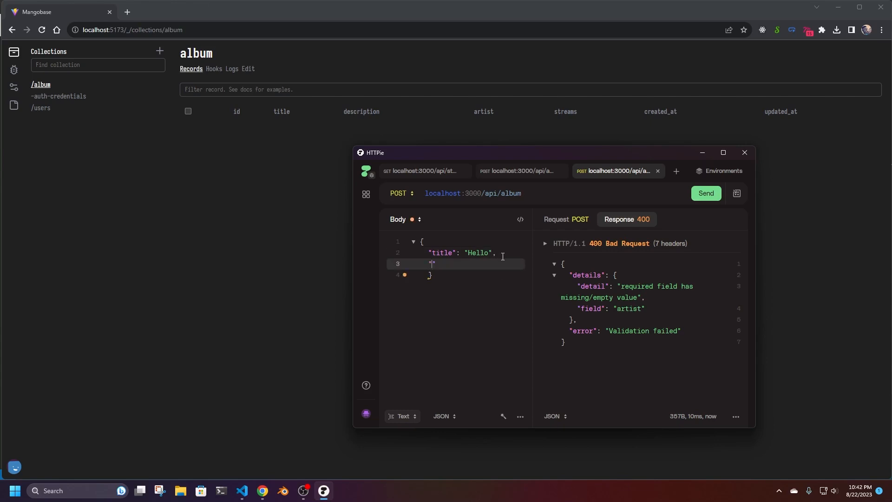
{"action": "type", "text": "artist\":"}
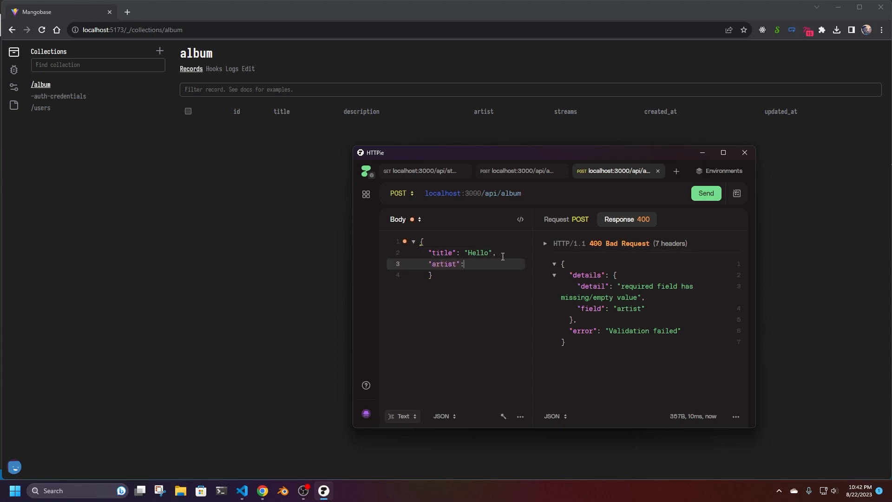
{"action": "type", "text": "\"\""}
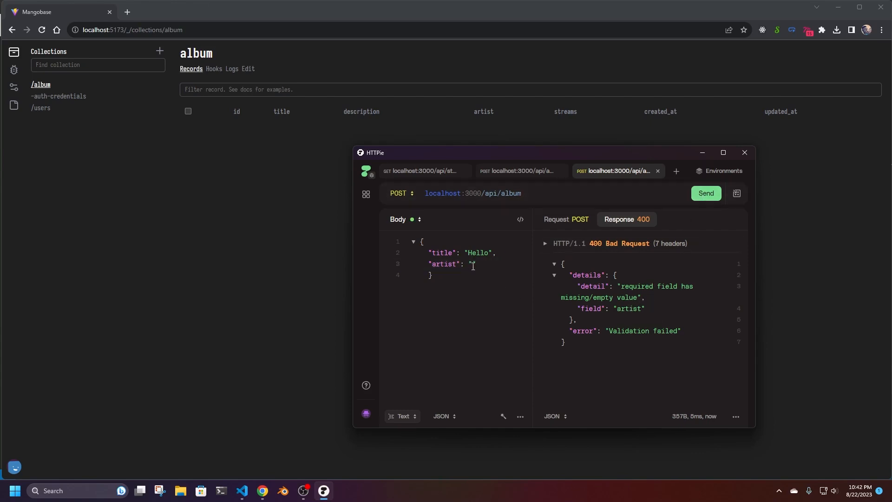
{"action": "type", "text": "p"}
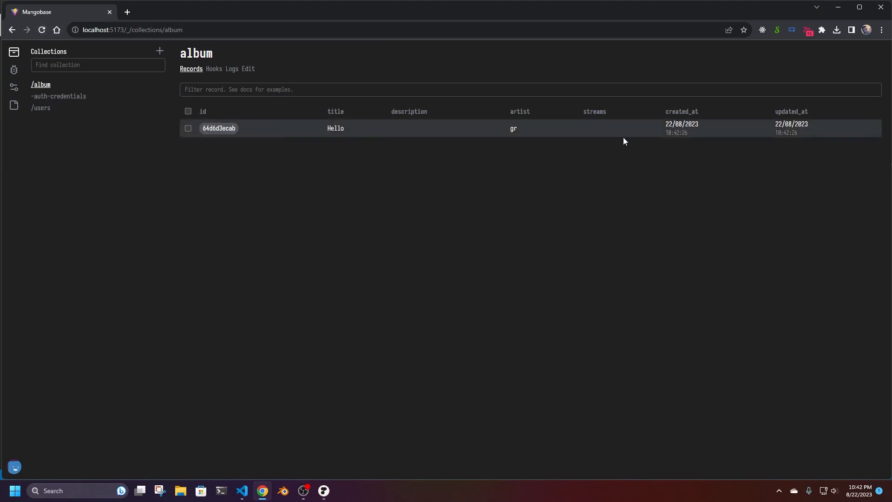
{"action": "mouse_move", "coordinate": [158, 195]}
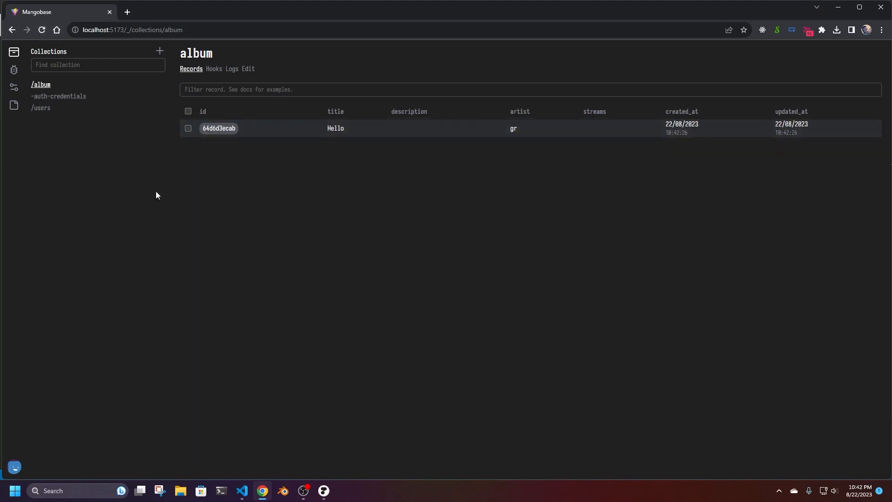
{"action": "mouse_move", "coordinate": [259, 462]}
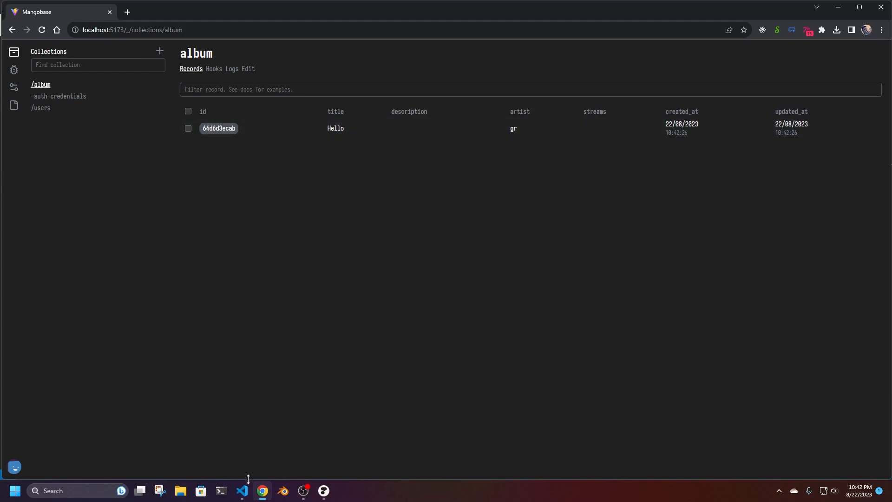
{"action": "mouse_move", "coordinate": [294, 257]}
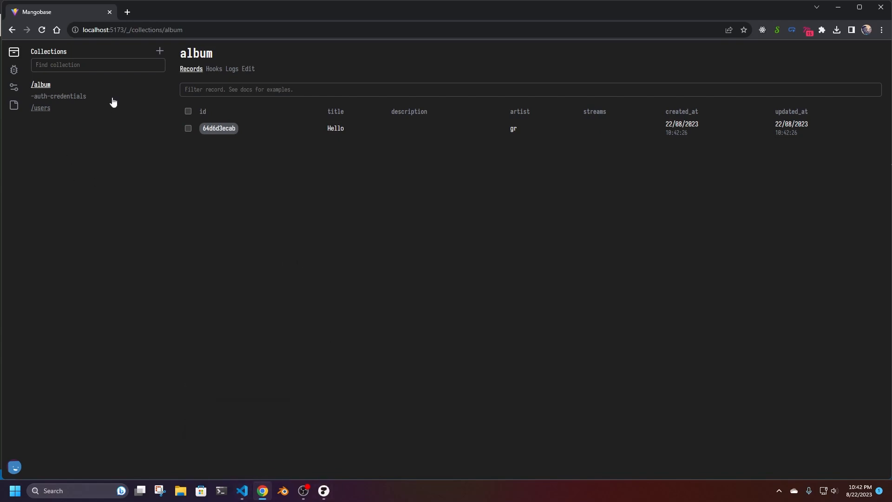
- Start a songs collection with a required title and an album relation field pointing to album
{"action": "type", "text": "s"}
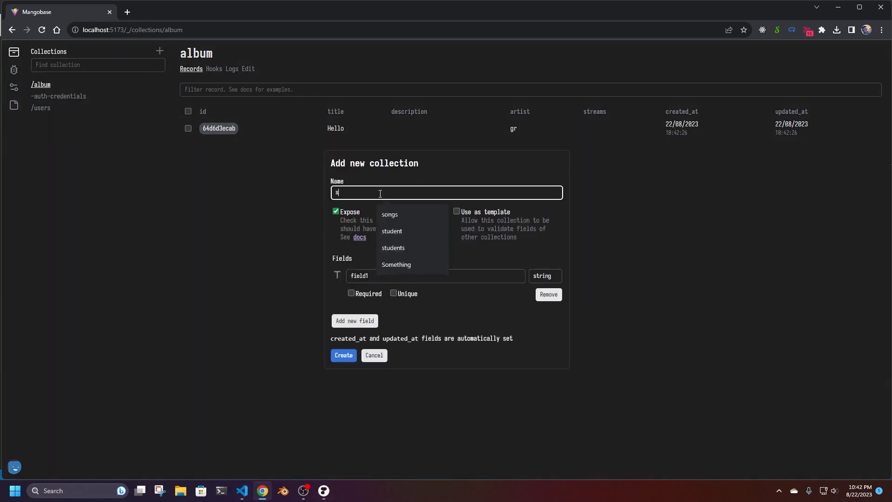
{"action": "left_click", "coordinate": [389, 215]}
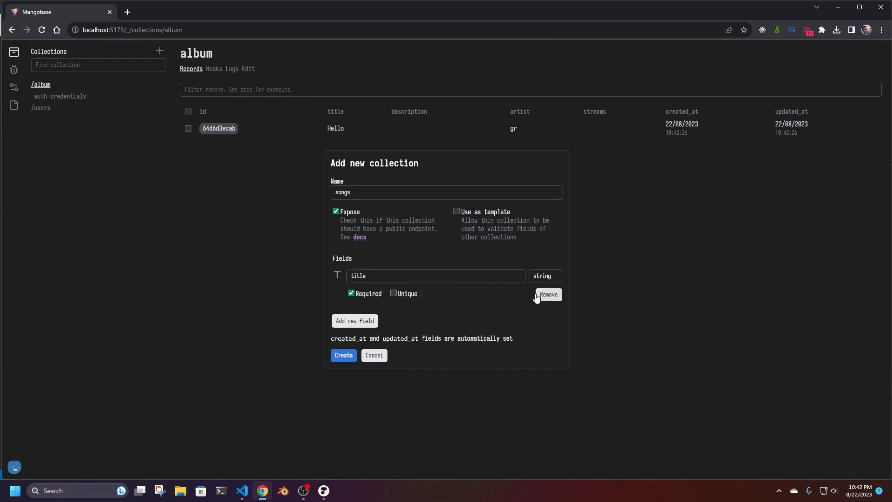
{"action": "left_click", "coordinate": [354, 320]}
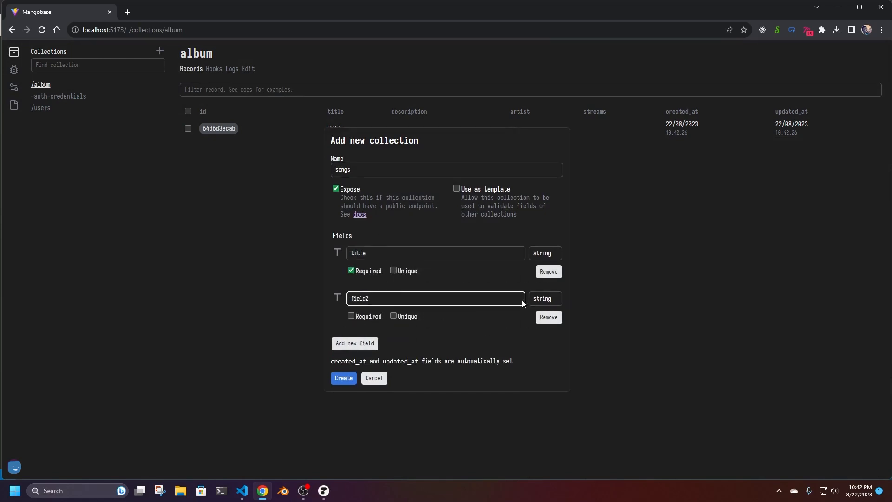
{"action": "type", "text": "album"}
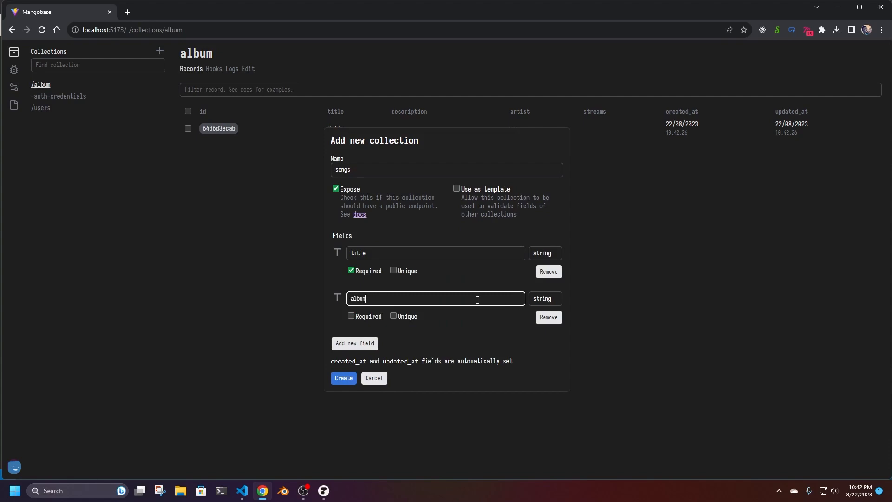
{"action": "left_click", "coordinate": [543, 298]}
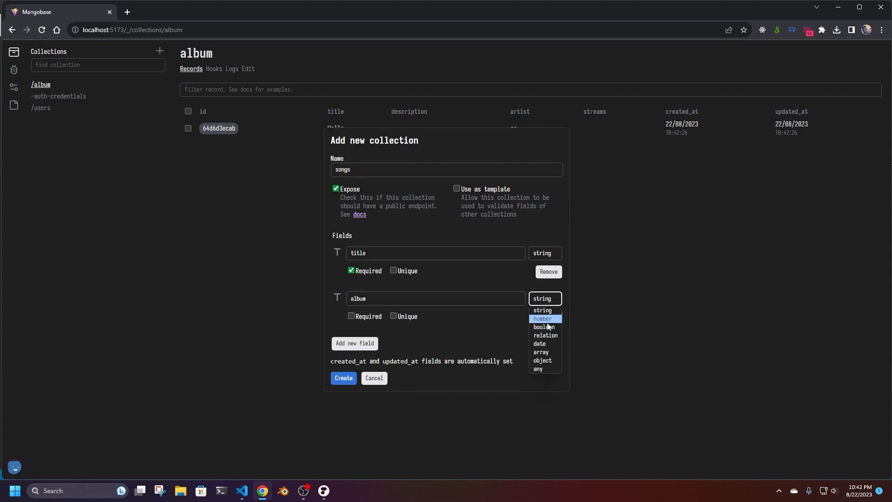
{"action": "left_click", "coordinate": [546, 335]}
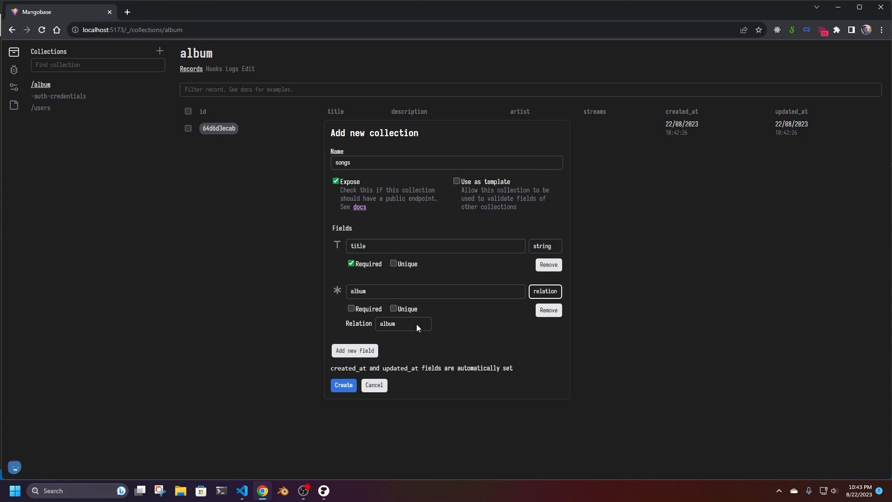
{"action": "left_click", "coordinate": [402, 323]}
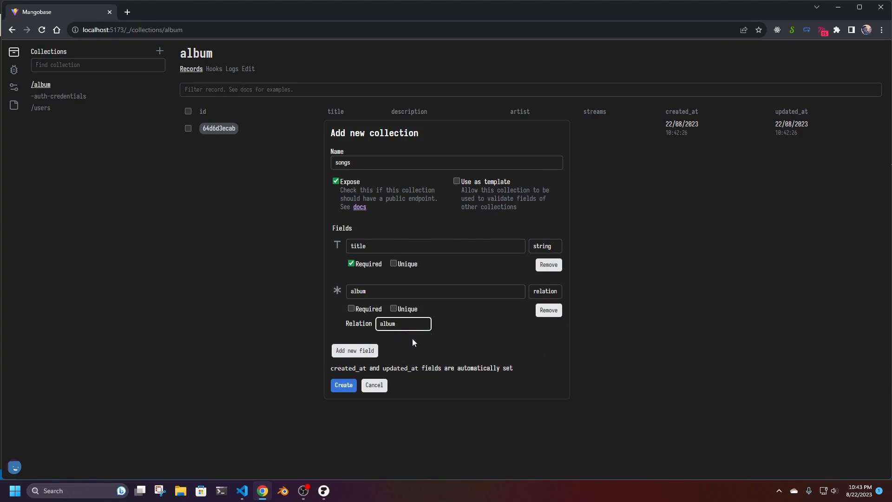
- Add an ft field and create the songs collection
{"action": "left_click", "coordinate": [354, 350]}
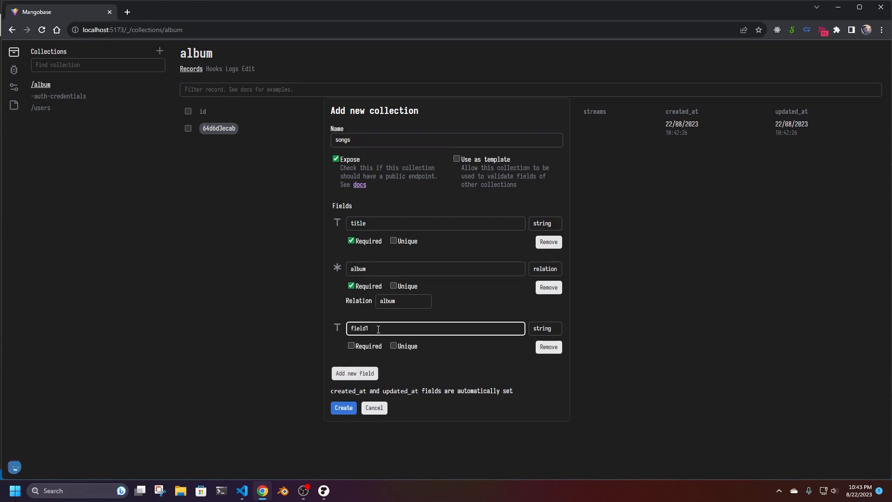
{"action": "type", "text": "cd"}
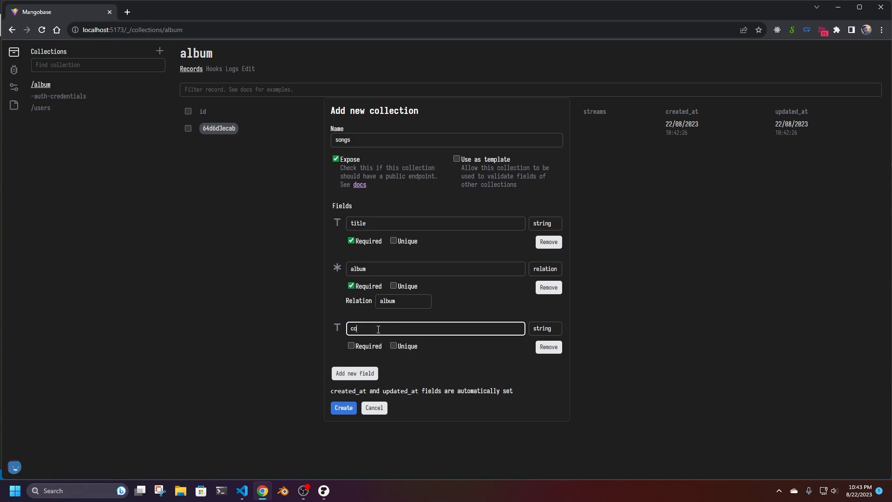
{"action": "type", "text": "ft"}
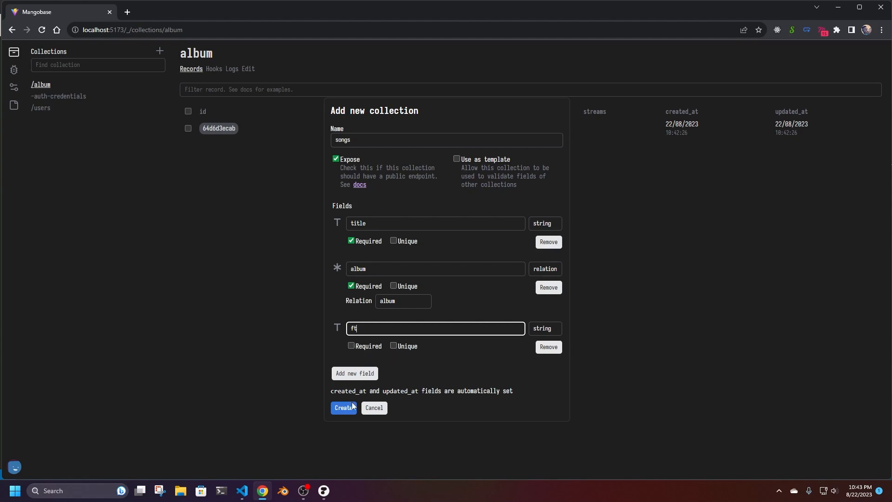
{"action": "left_click", "coordinate": [344, 409]}
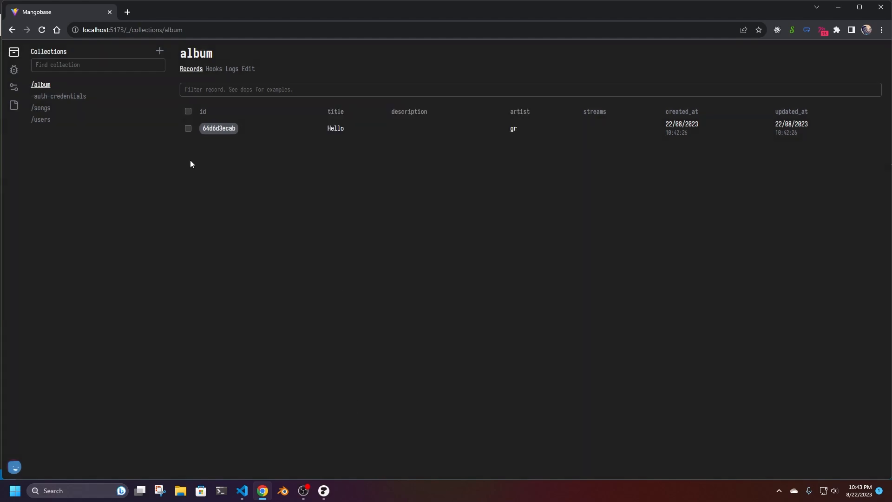
- View the new songs collection and send a GET to the /api/songs endpoint
{"action": "left_click", "coordinate": [40, 108]}
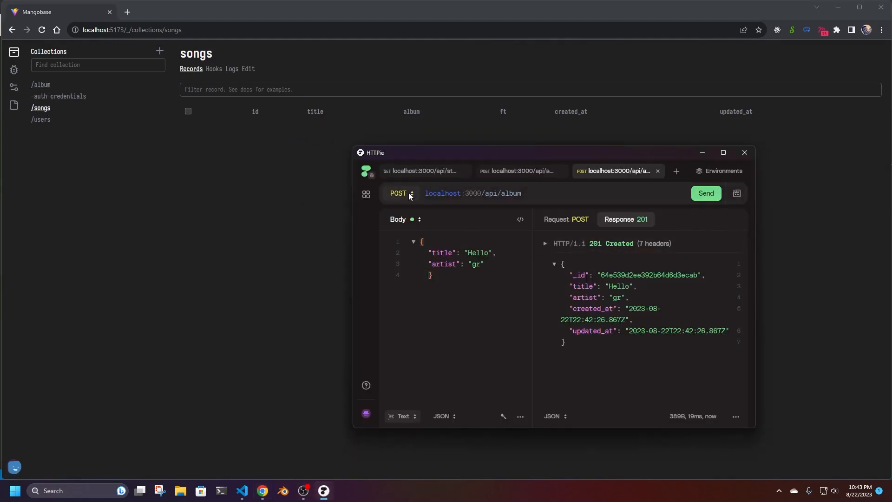
{"action": "left_click", "coordinate": [402, 193]}
{"action": "type", "text": "songs"}
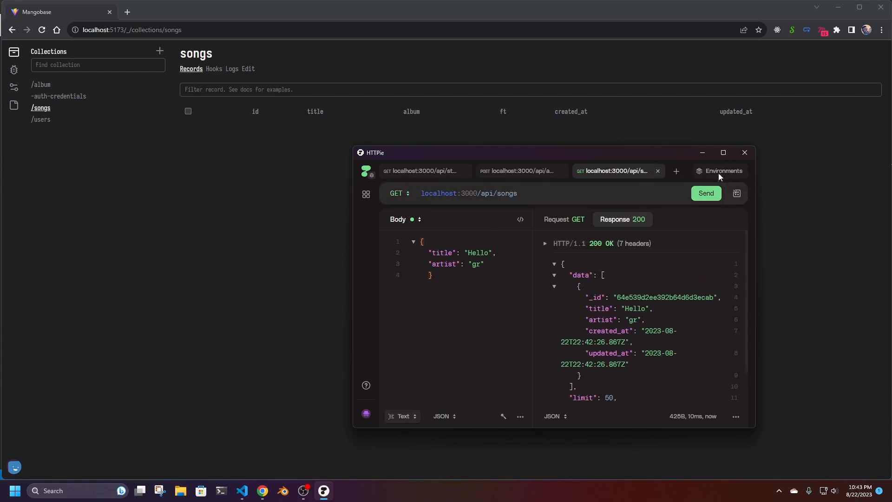
{"action": "left_click", "coordinate": [706, 193]}
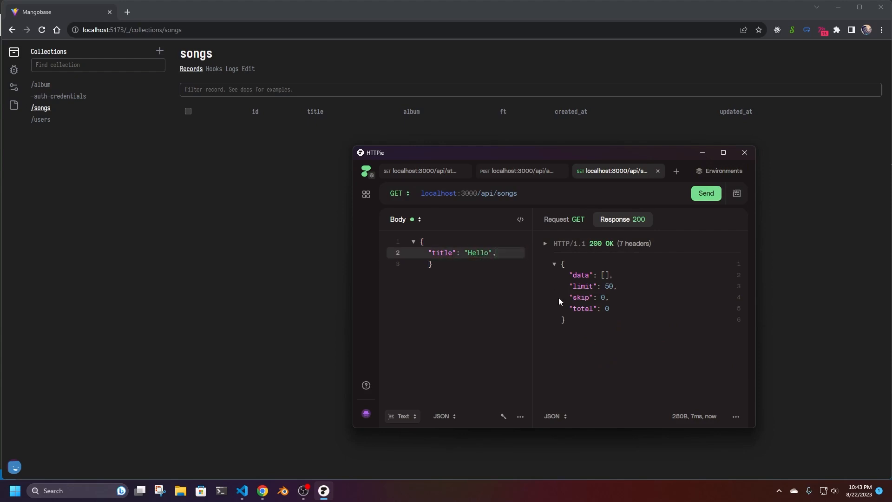
- Switch the songs request to POST and add an empty "album": "" field to the body
{"action": "left_click", "coordinate": [399, 193]}
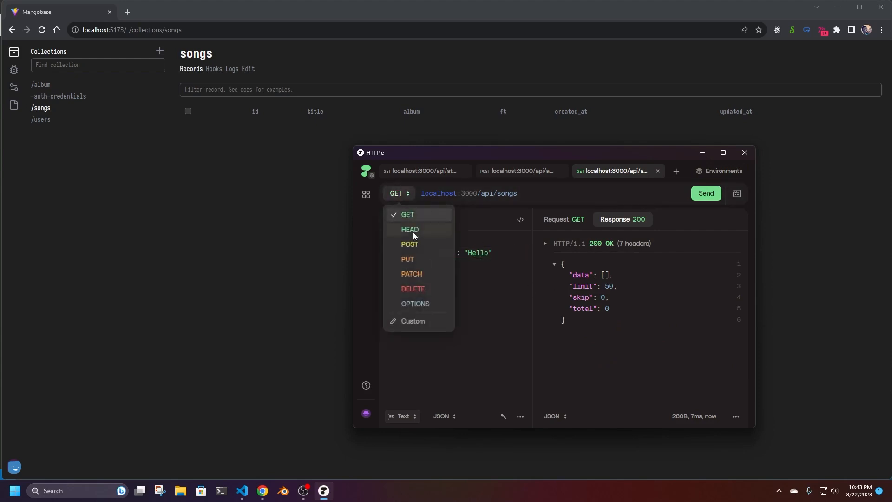
{"action": "left_click", "coordinate": [409, 245]}
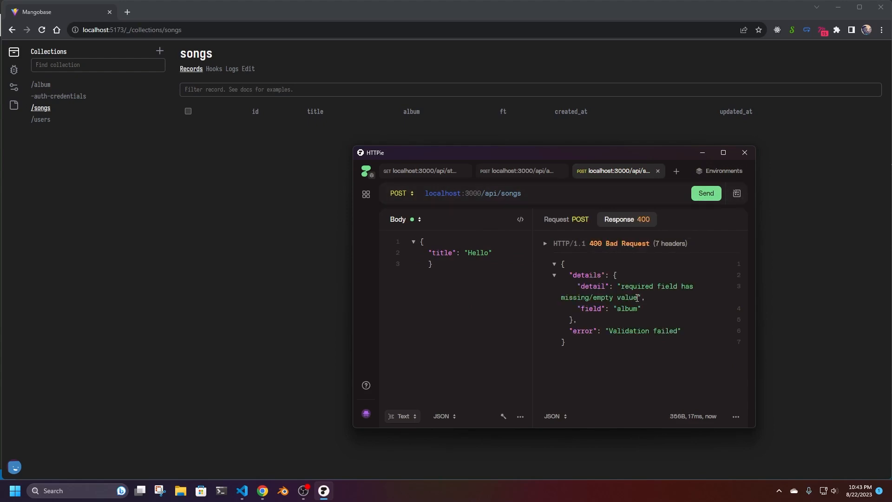
{"action": "double_click", "coordinate": [628, 308]}
{"action": "type", "text": "\""}
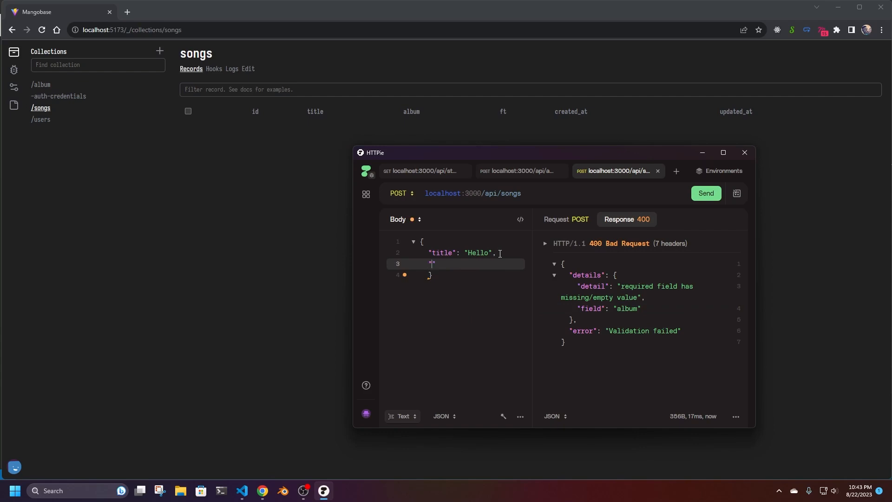
{"action": "type", "text": "album"}
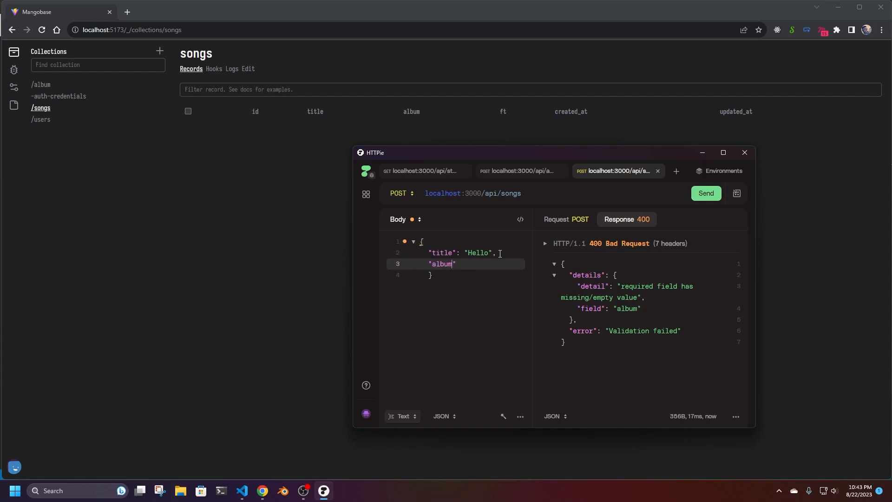
{"action": "type", "text": ": \"\""}
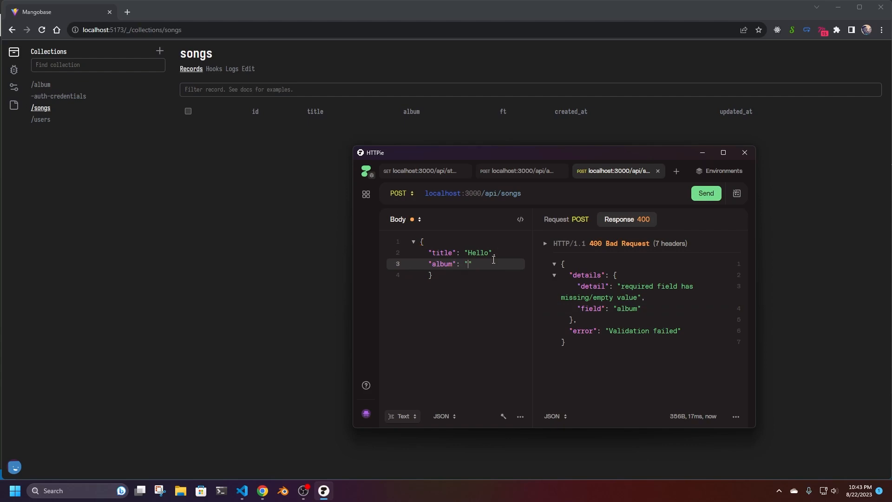
- Duplicate the songs request as a GET to /api/album, then return to the song's empty album value
{"action": "right_click", "coordinate": [617, 171]}
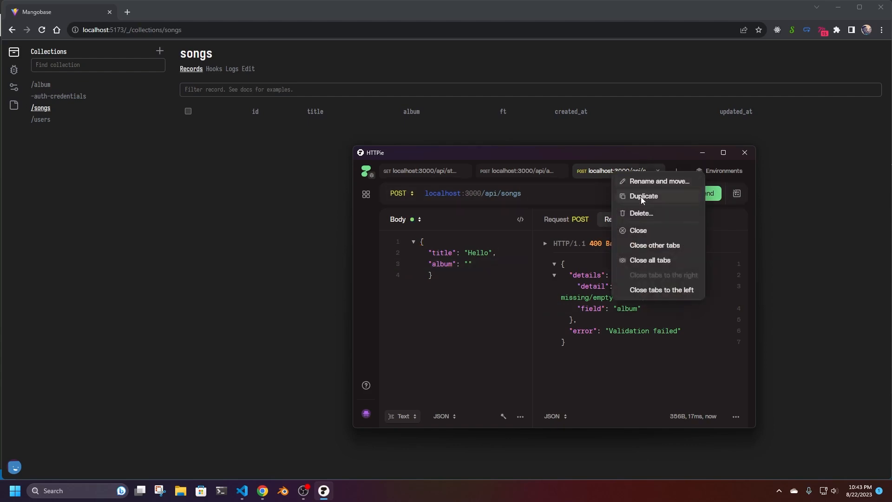
{"action": "left_click", "coordinate": [643, 196]}
{"action": "type", "text": "al"}
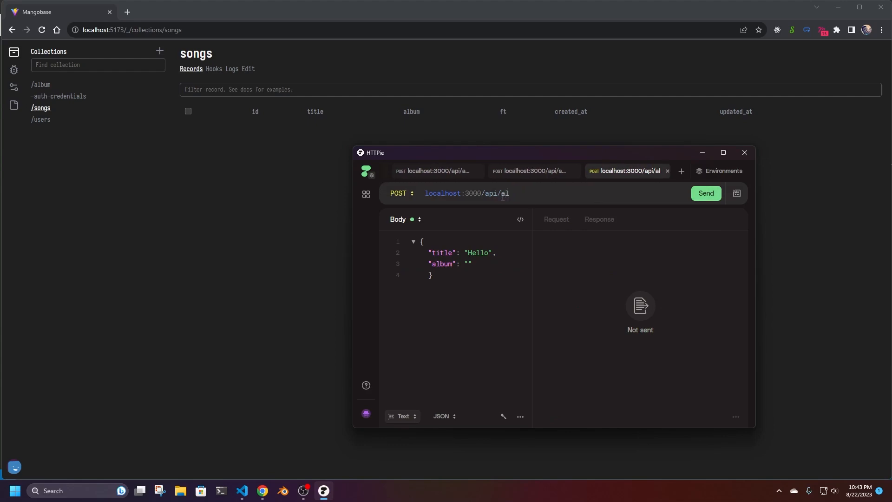
{"action": "left_click", "coordinate": [400, 193]}
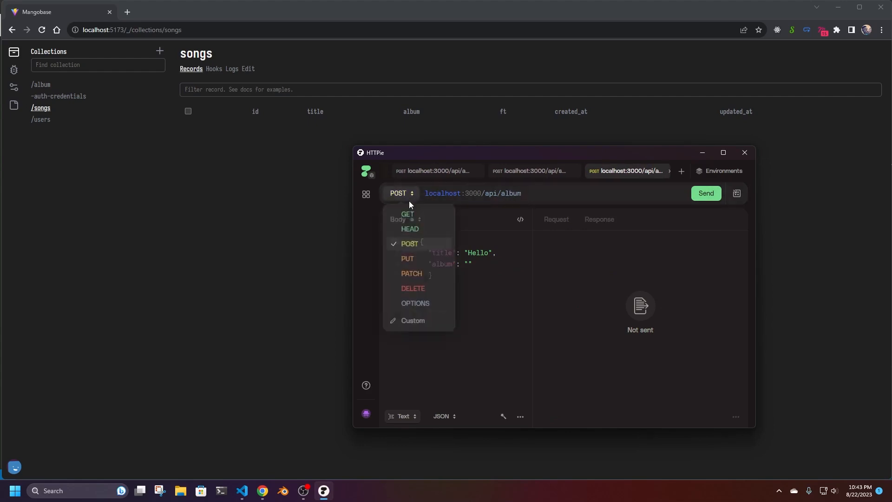
{"action": "left_click", "coordinate": [408, 215]}
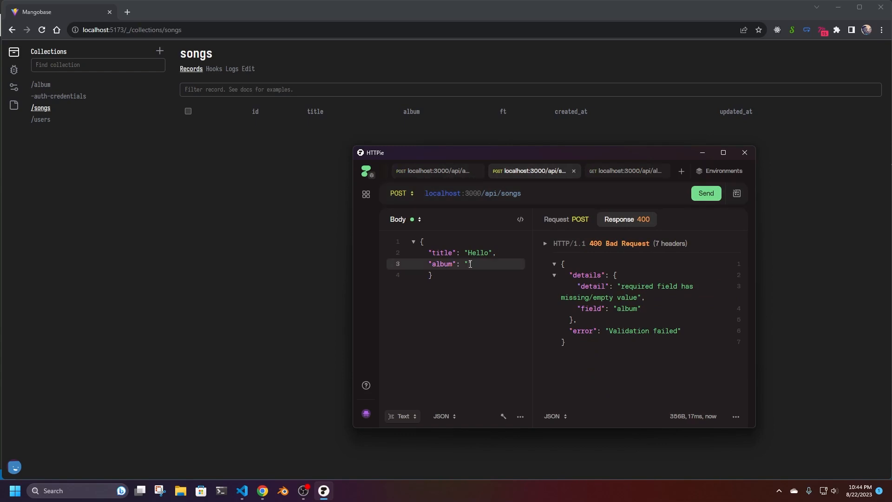
{"action": "left_click", "coordinate": [706, 194]}
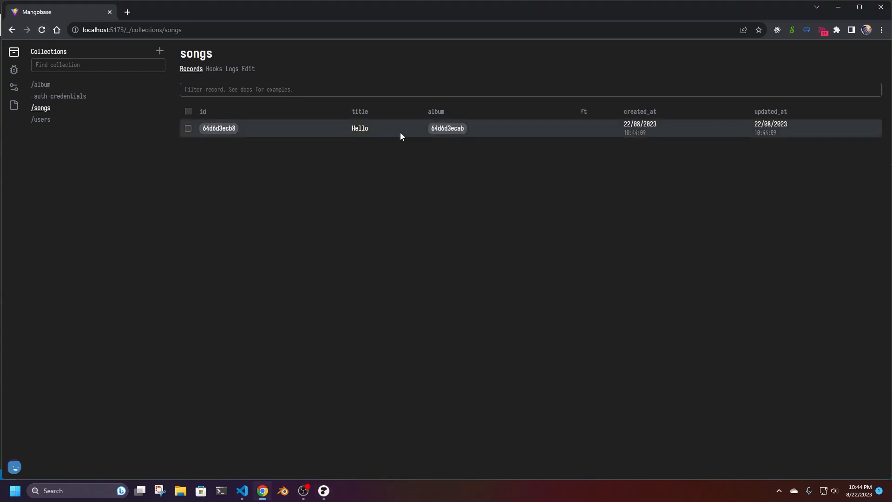
{"action": "mouse_move", "coordinate": [449, 138]}
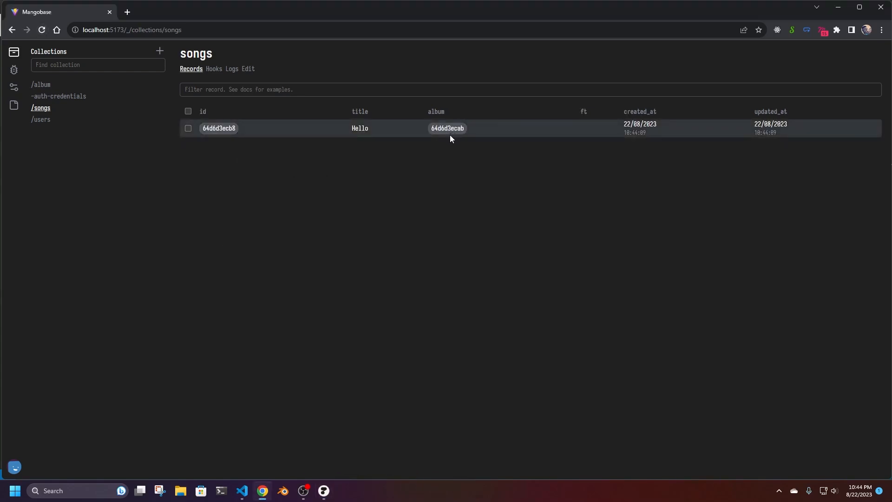
{"action": "mouse_move", "coordinate": [344, 467]}
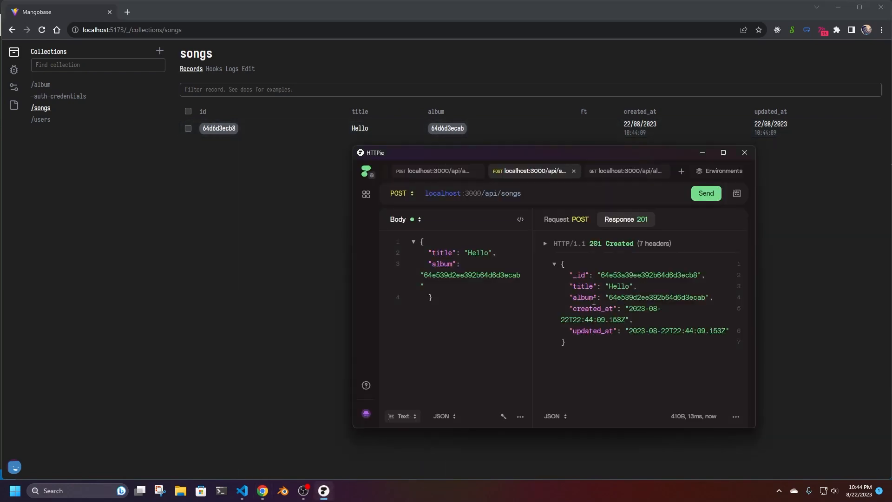
- GET /api/songs?$populate=album returning 200 with albums expanded, then switch to VS Code
{"action": "left_click", "coordinate": [399, 194]}
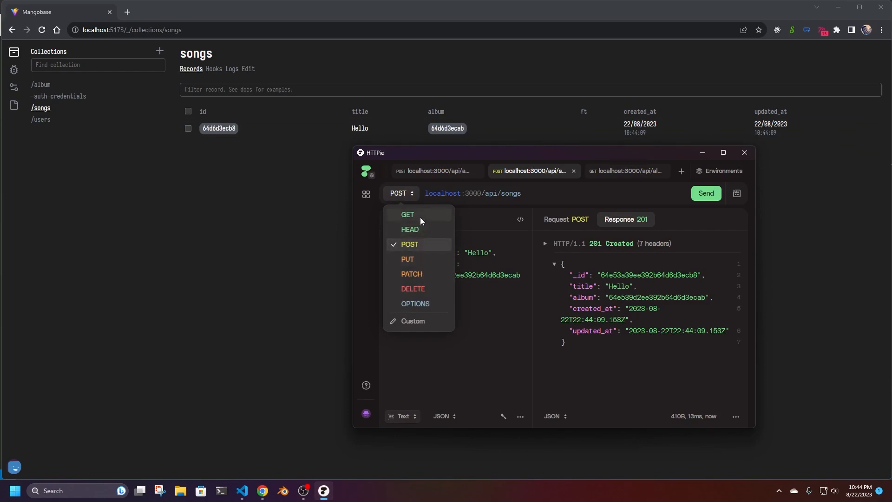
{"action": "left_click", "coordinate": [407, 214]}
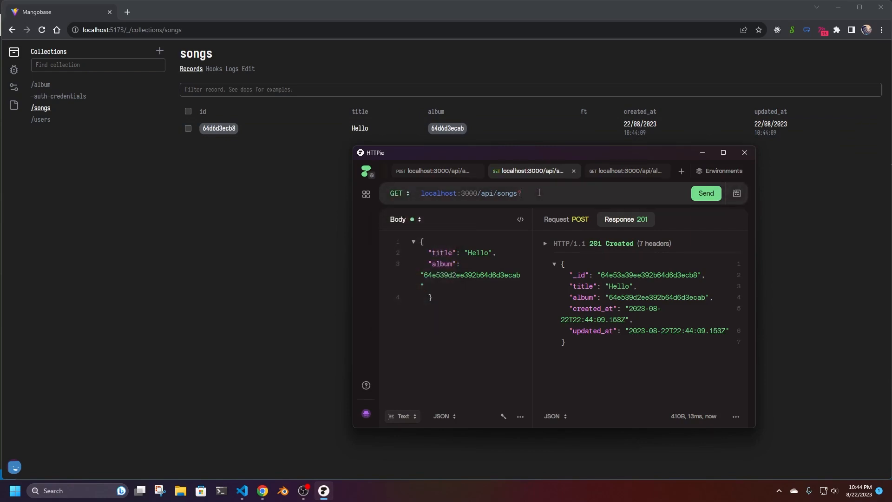
{"action": "type", "text": "?"}
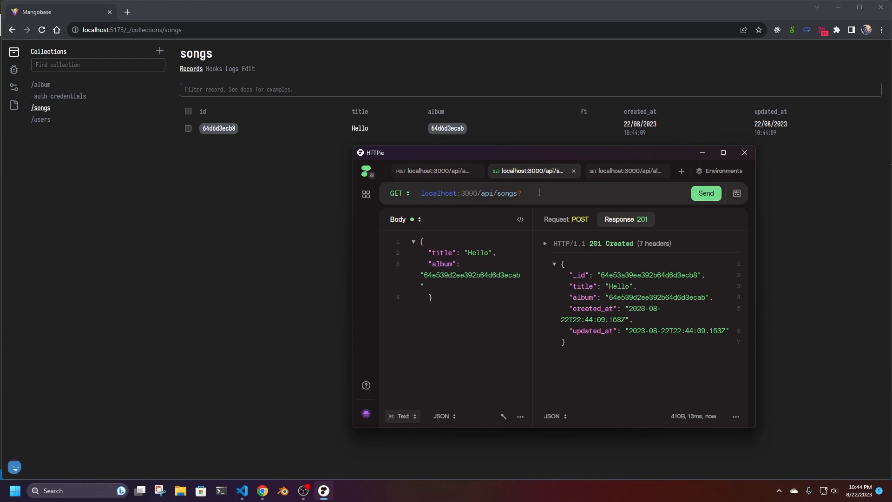
{"action": "type", "text": "$populate="}
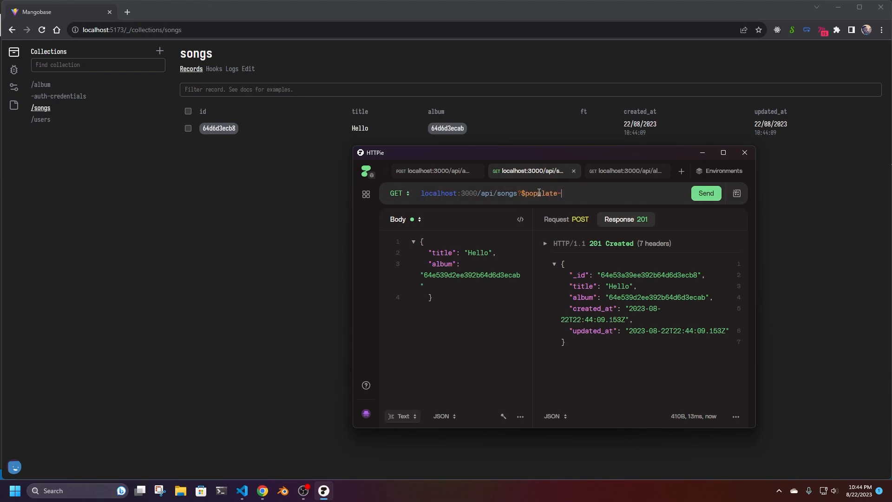
{"action": "type", "text": "album"}
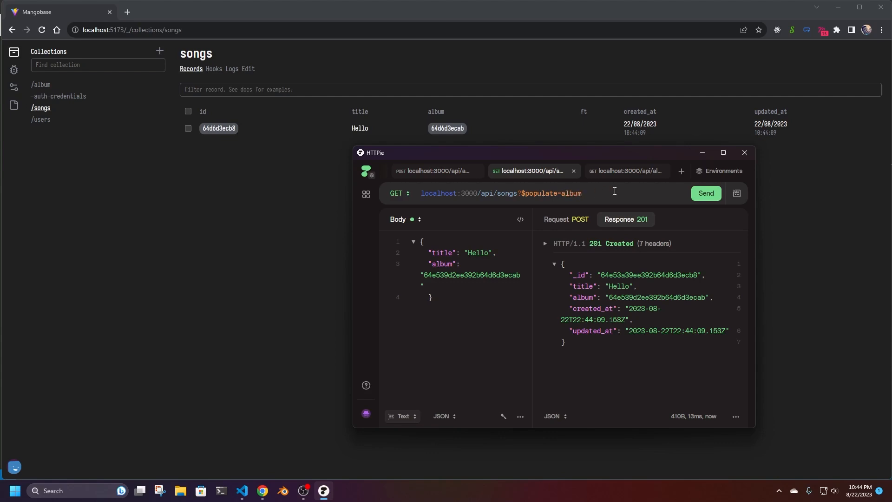
{"action": "left_click", "coordinate": [705, 193]}
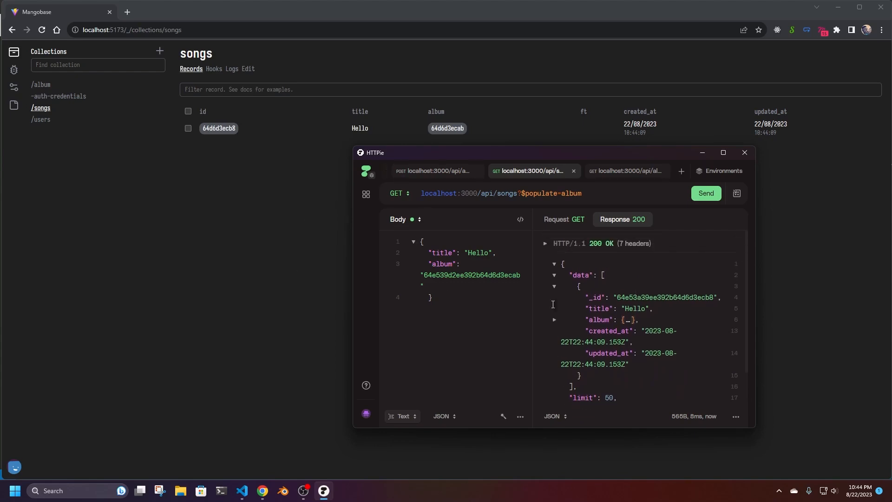
{"action": "left_click", "coordinate": [242, 489]}
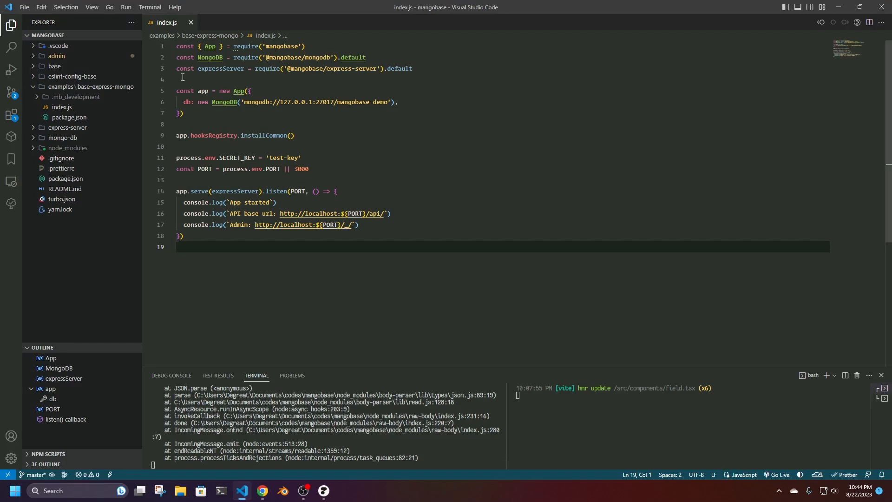
{"action": "mouse_move", "coordinate": [228, 263]}
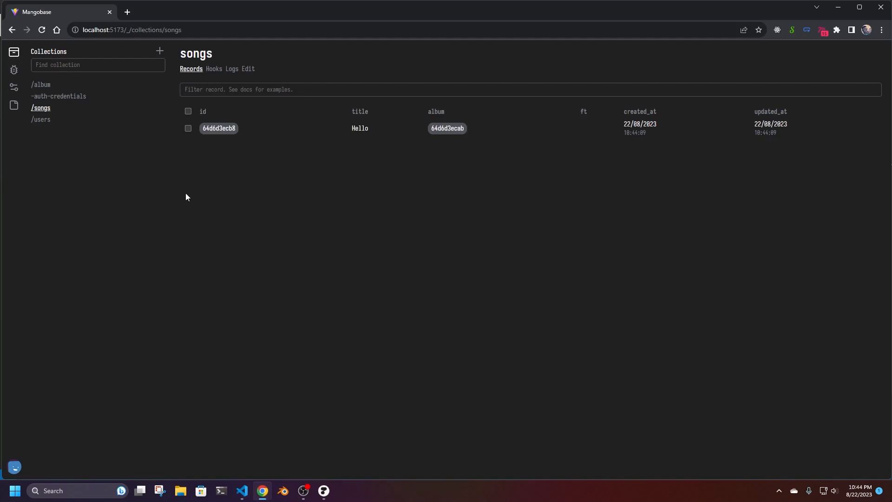
{"action": "mouse_move", "coordinate": [50, 96]}
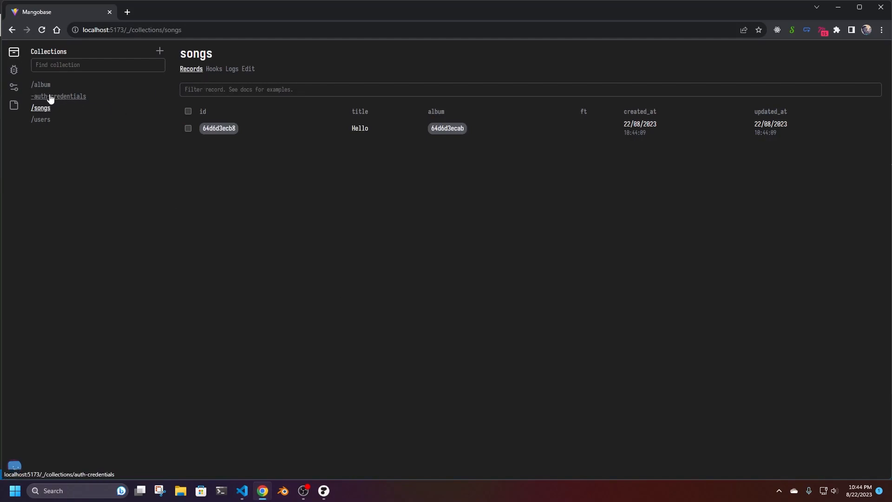
{"action": "mouse_move", "coordinate": [215, 69]}
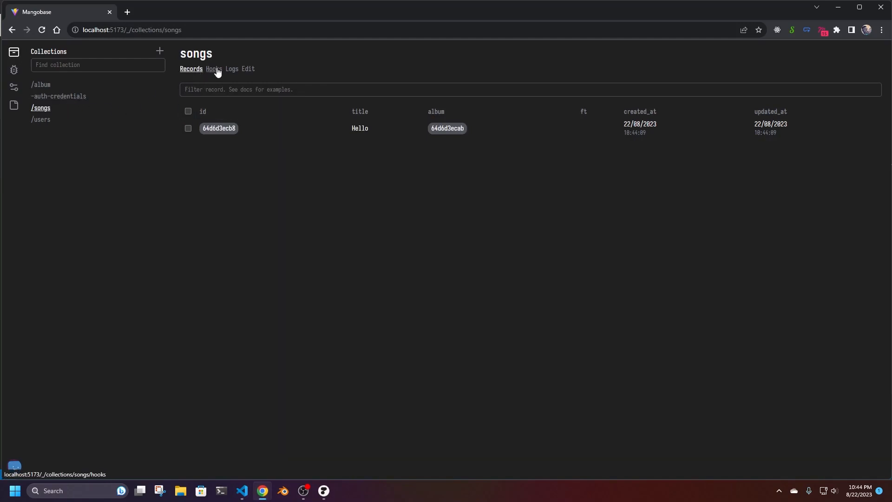
- Show the songs collection's hooks graph with its find, get, create, patch and remove service node
{"action": "left_click", "coordinate": [214, 69]}
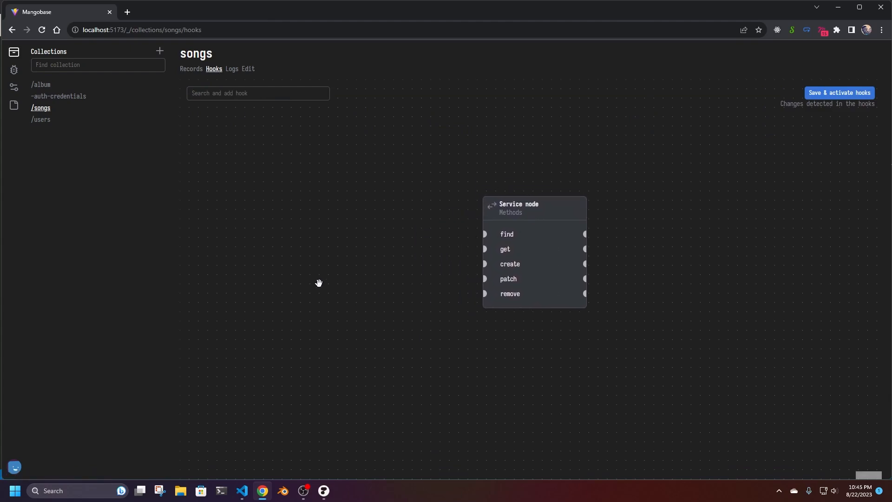
{"action": "mouse_move", "coordinate": [344, 281]}
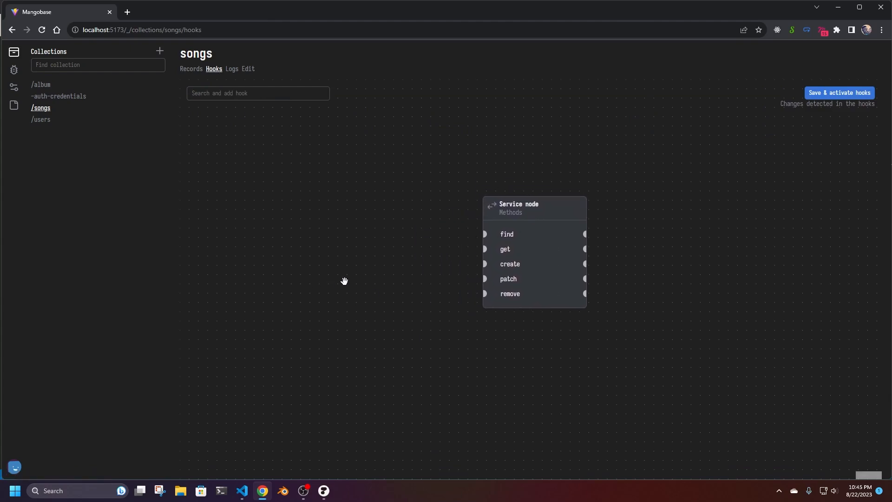
{"action": "mouse_move", "coordinate": [330, 293]}
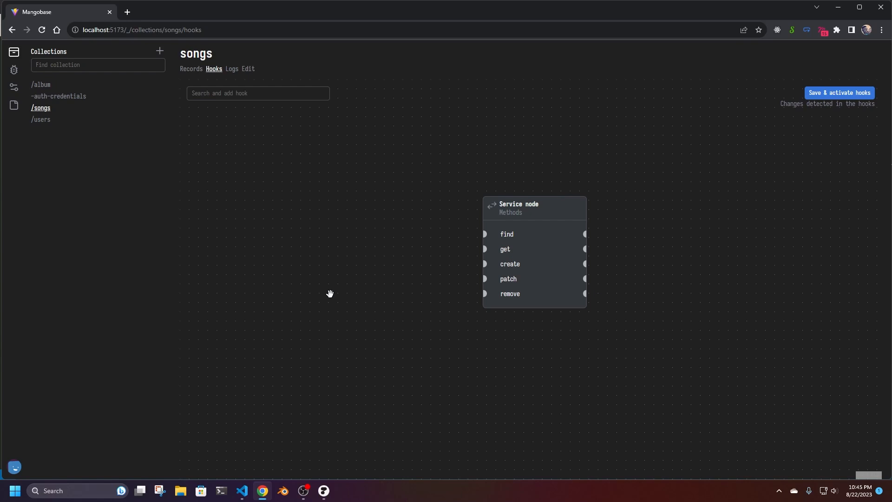
{"action": "mouse_move", "coordinate": [517, 235]}
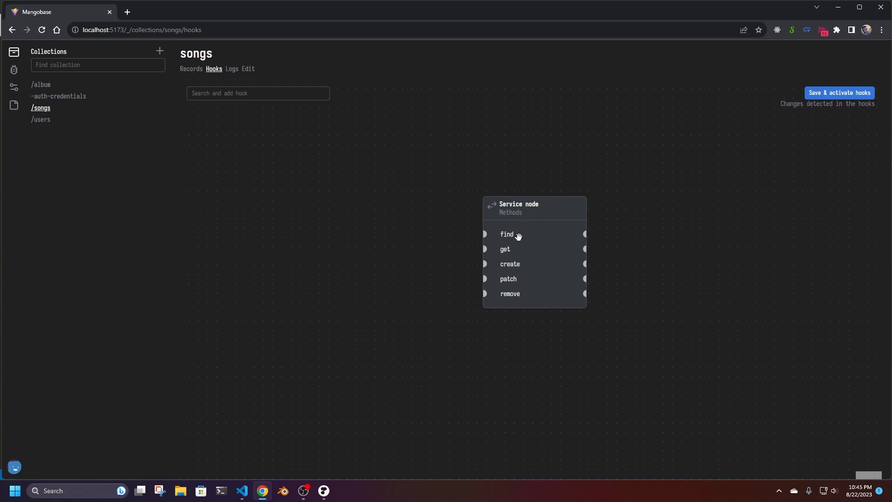
{"action": "mouse_move", "coordinate": [514, 229]}
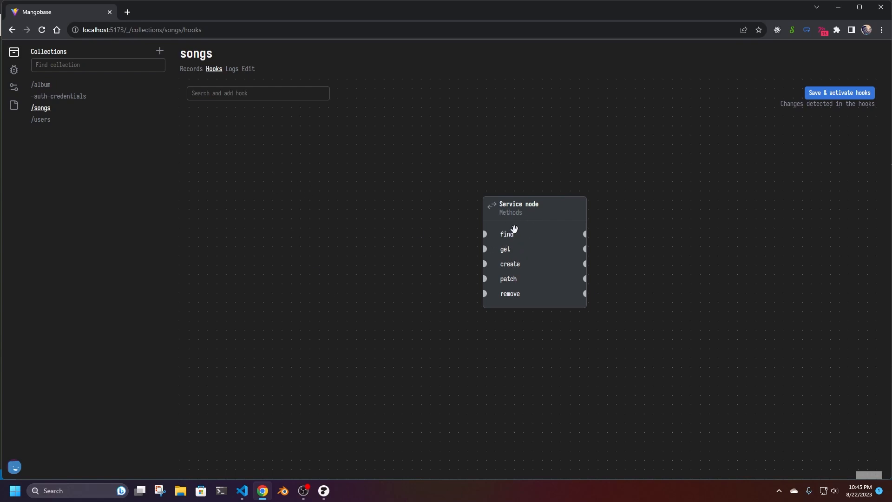
{"action": "mouse_move", "coordinate": [514, 293]}
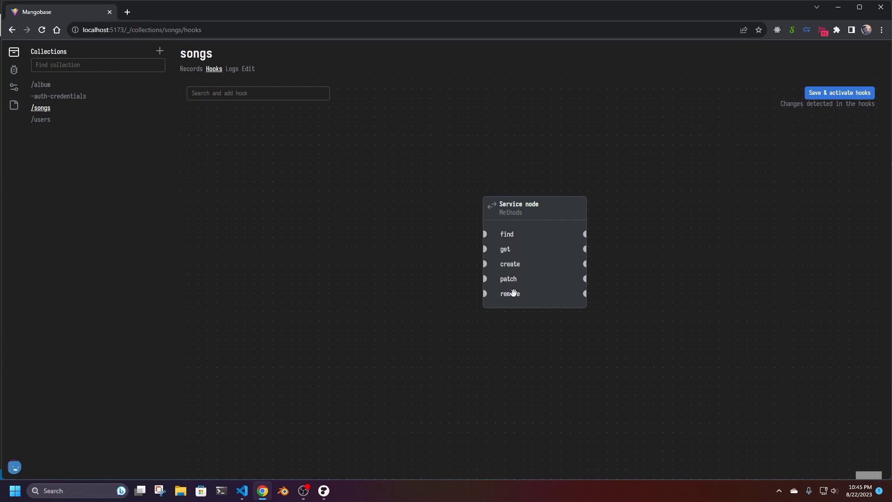
{"action": "mouse_move", "coordinate": [521, 213]}
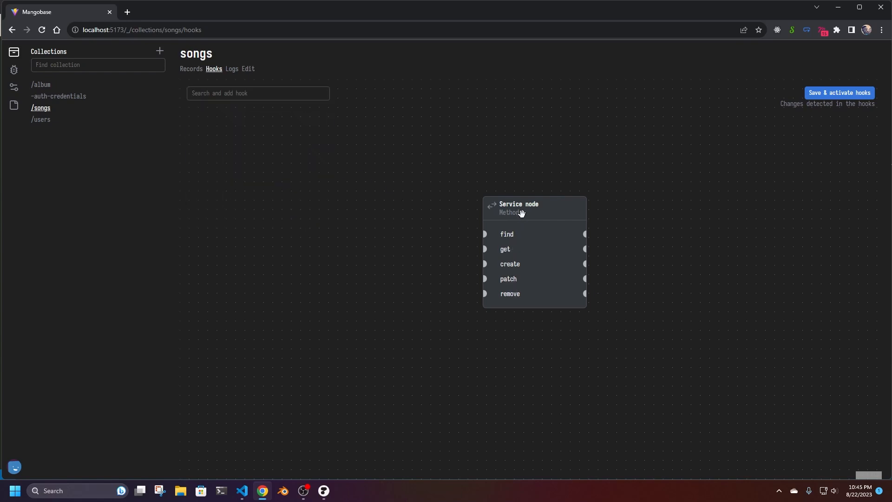
- Add a Require Auth node from the hook search list onto the songs hooks canvas
{"action": "left_click", "coordinate": [257, 93]}
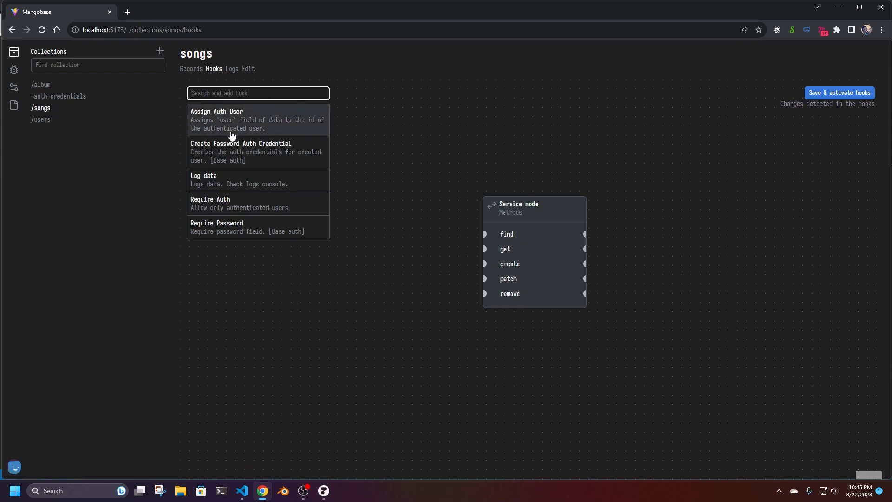
{"action": "left_click", "coordinate": [210, 203]}
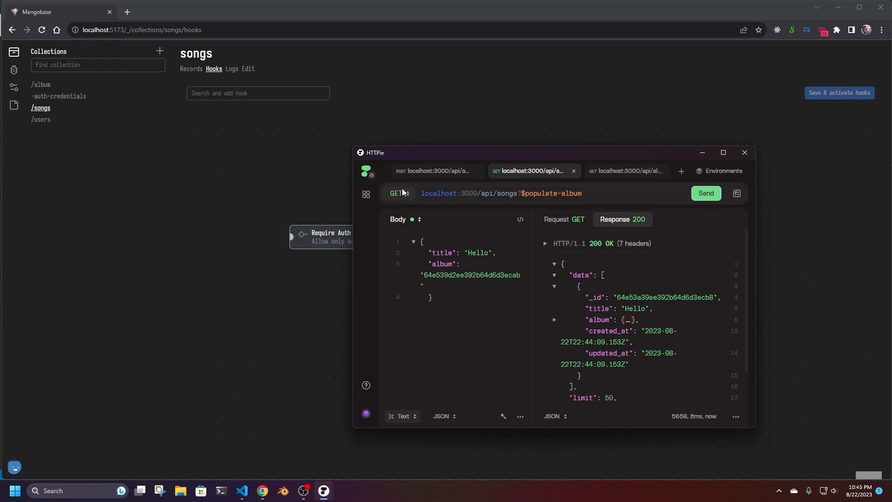
- Re-issue POST /api/songs?$populate=album from the Headers section, getting 401 then 201 Created
{"action": "left_click", "coordinate": [399, 193]}
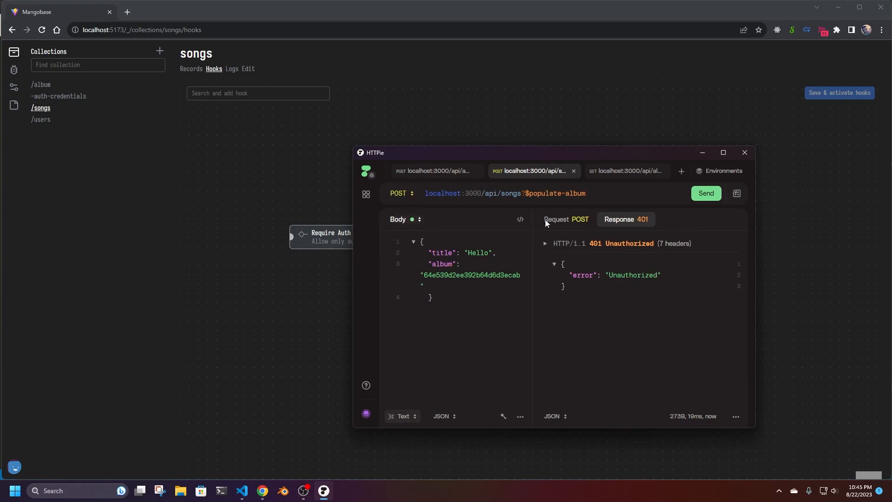
{"action": "left_click", "coordinate": [402, 417]}
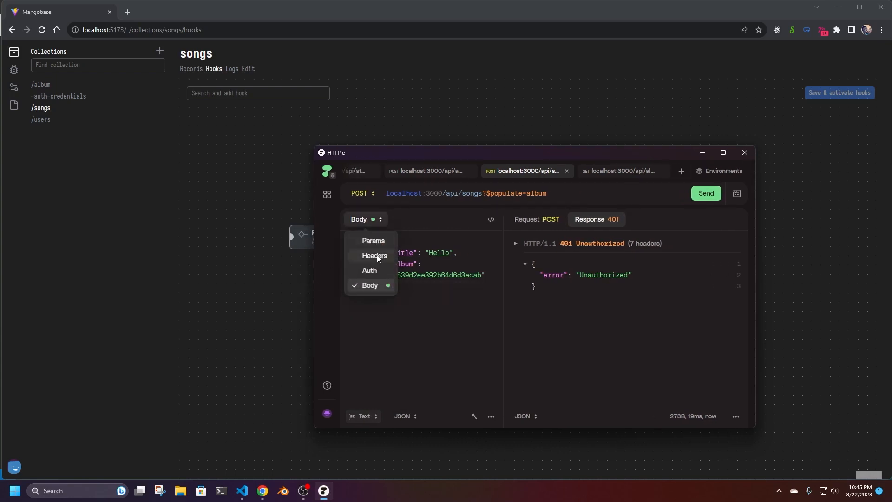
{"action": "left_click", "coordinate": [374, 255]}
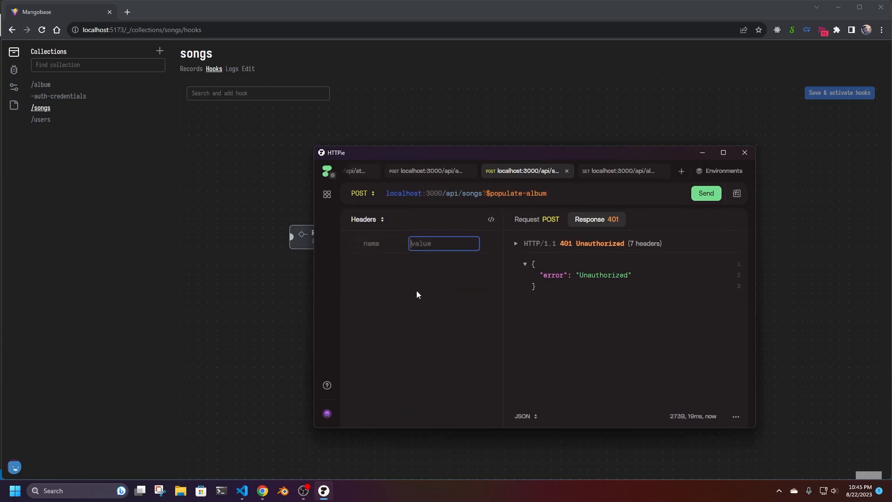
{"action": "left_click", "coordinate": [743, 152]}
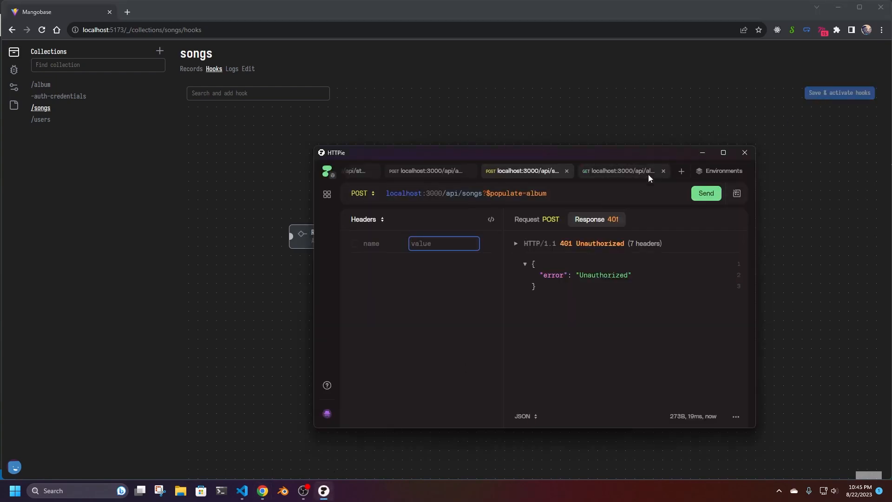
{"action": "left_click", "coordinate": [705, 194]}
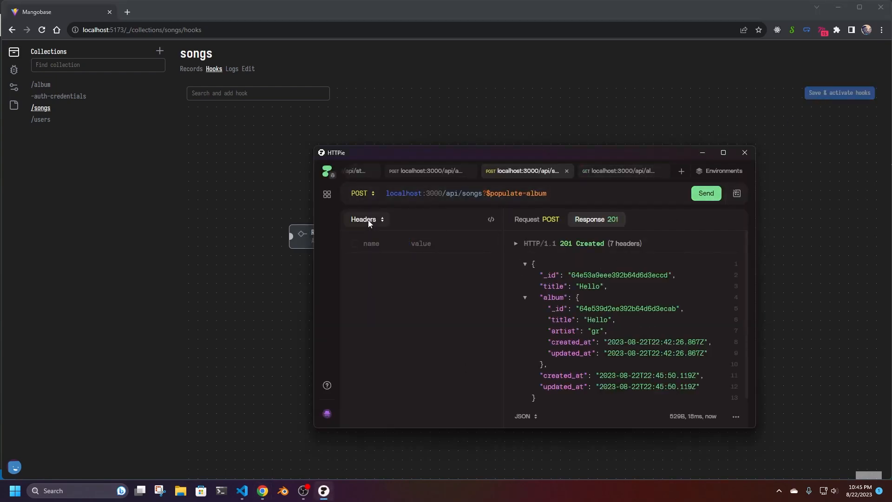
{"action": "left_click", "coordinate": [367, 220]}
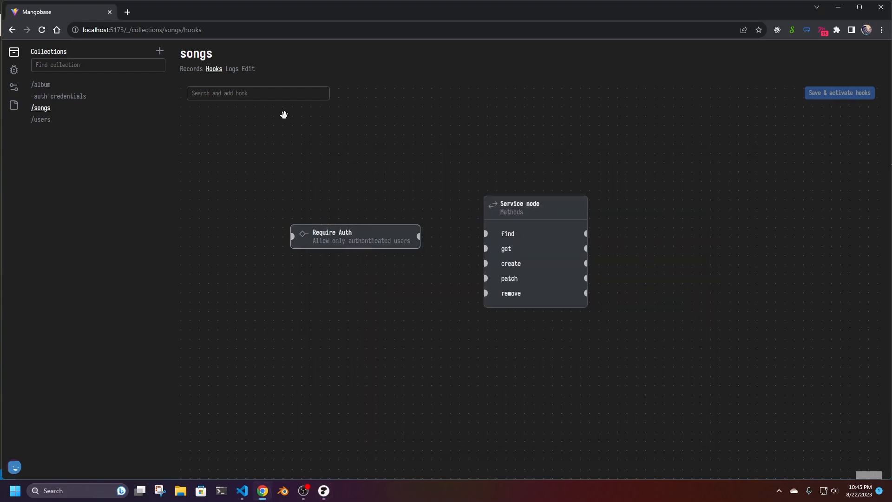
- Add Log data and Assign Auth User, wiring Require Auth into create and Log data into patch
{"action": "left_click", "coordinate": [258, 93]}
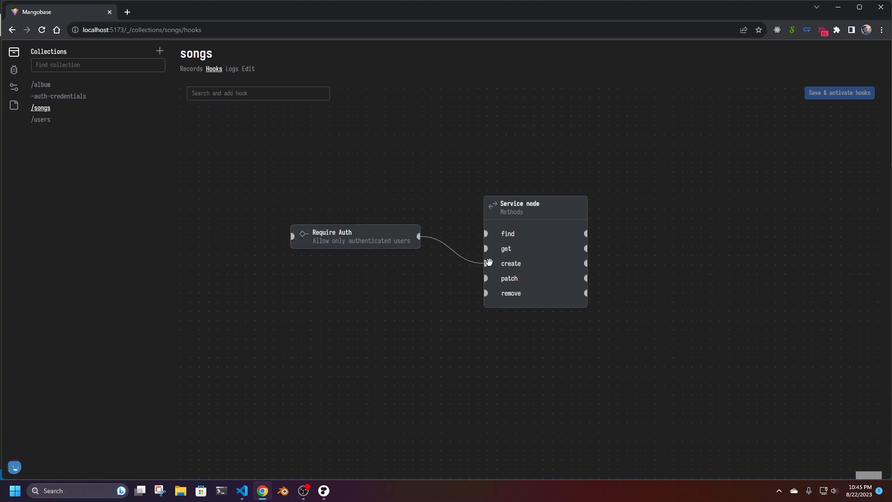
{"action": "left_click", "coordinate": [258, 93]}
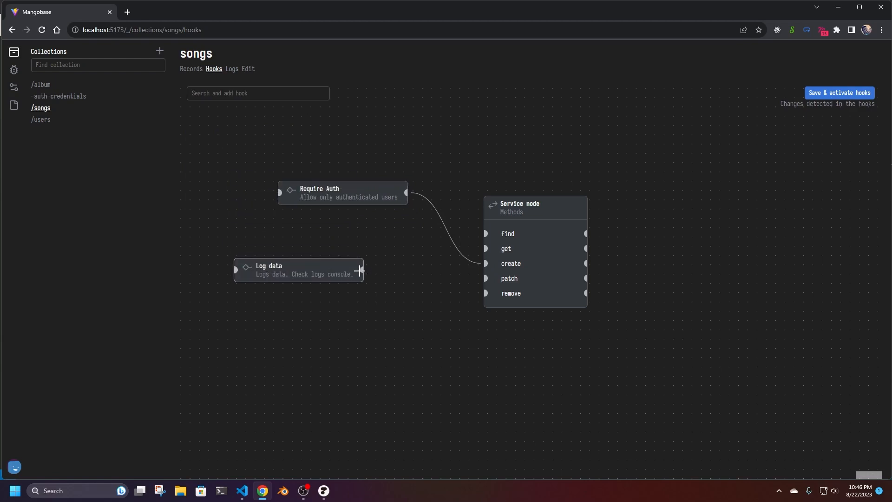
{"action": "left_click_drag", "start_coordinate": [298, 269], "coordinate": [313, 265]}
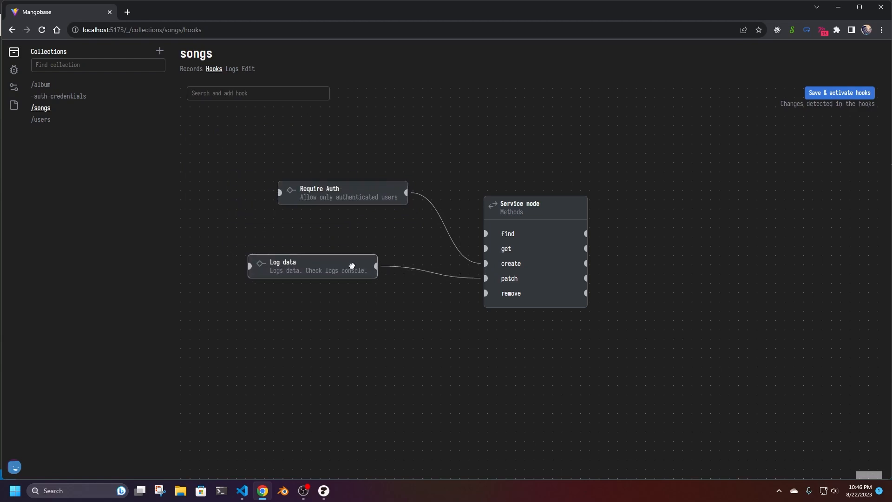
{"action": "left_click_drag", "start_coordinate": [351, 265], "coordinate": [428, 291]}
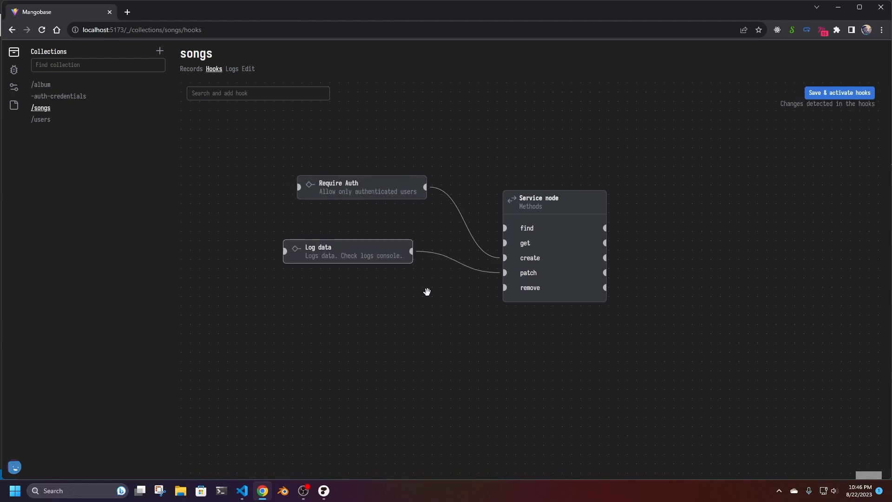
{"action": "left_click", "coordinate": [257, 93]}
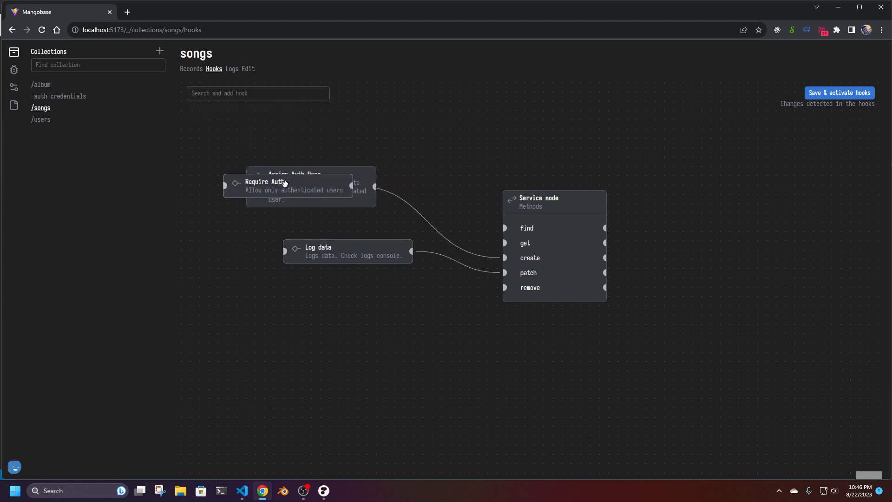
{"action": "left_click_drag", "start_coordinate": [287, 182], "coordinate": [253, 133]}
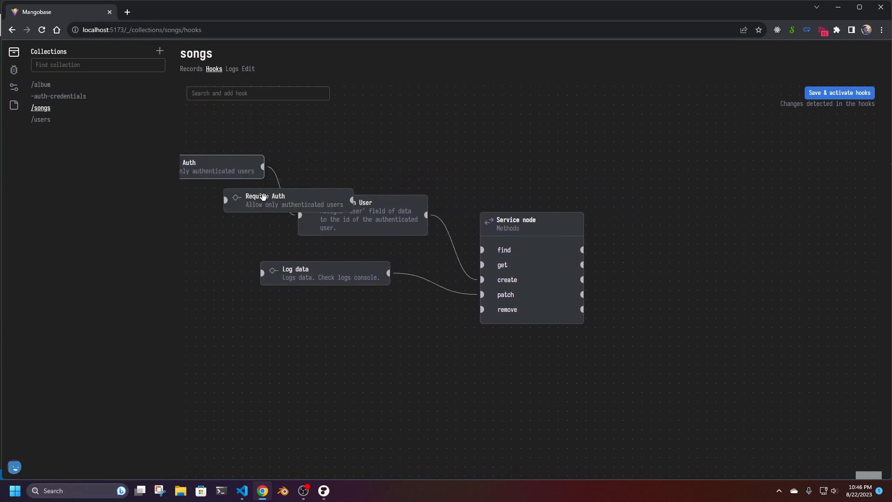
- Place a second Require Auth node after the service node, fed by create's output
{"action": "left_click_drag", "start_coordinate": [264, 197], "coordinate": [814, 267]}
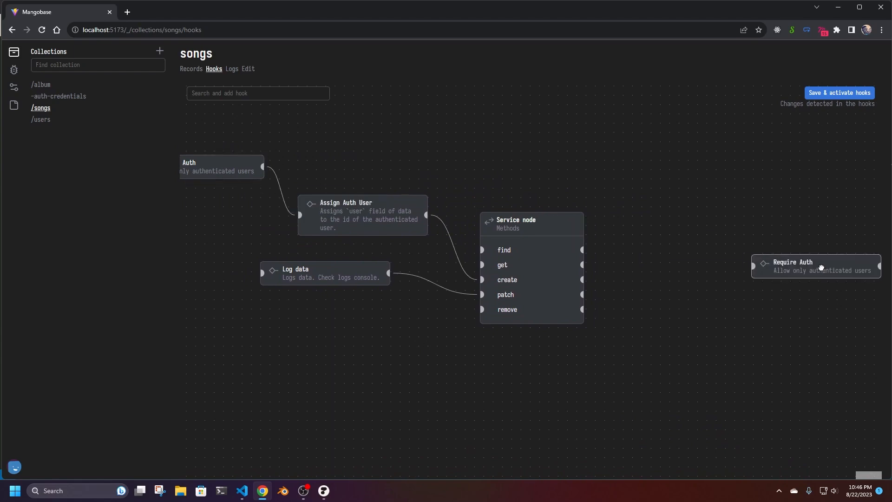
{"action": "left_click_drag", "start_coordinate": [816, 266], "coordinate": [719, 256]}
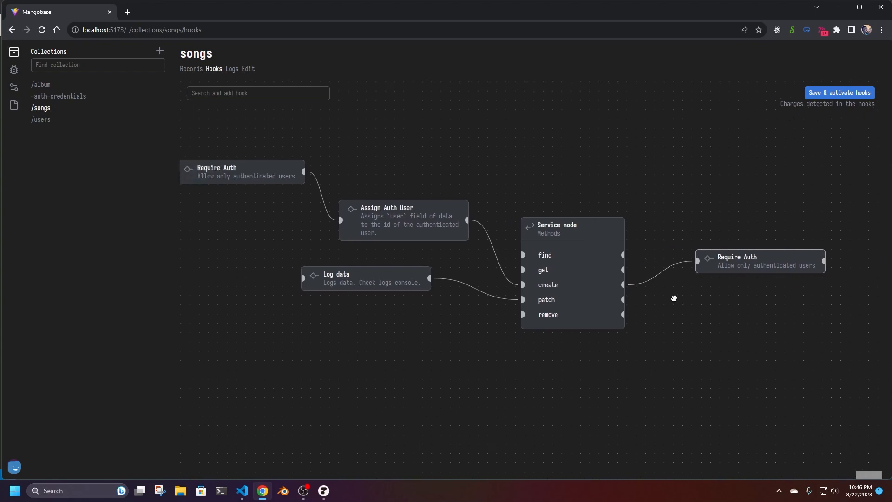
{"action": "left_click_drag", "start_coordinate": [674, 298], "coordinate": [718, 300]}
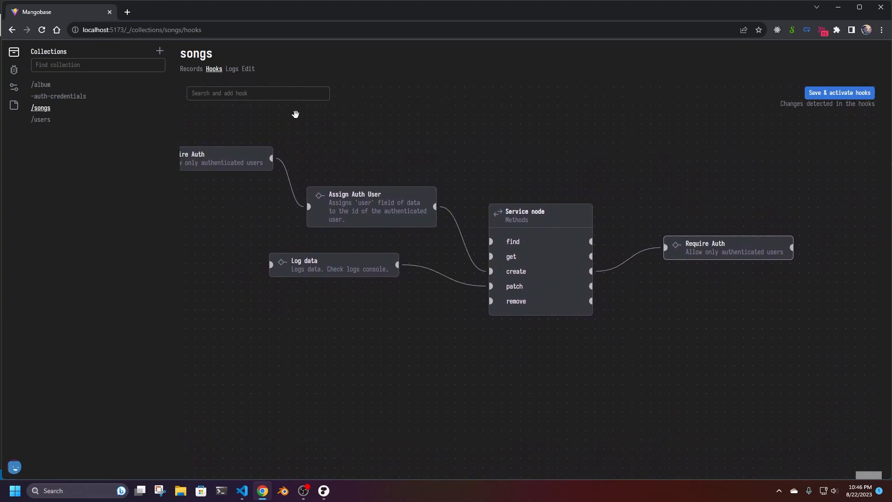
{"action": "left_click", "coordinate": [257, 93]}
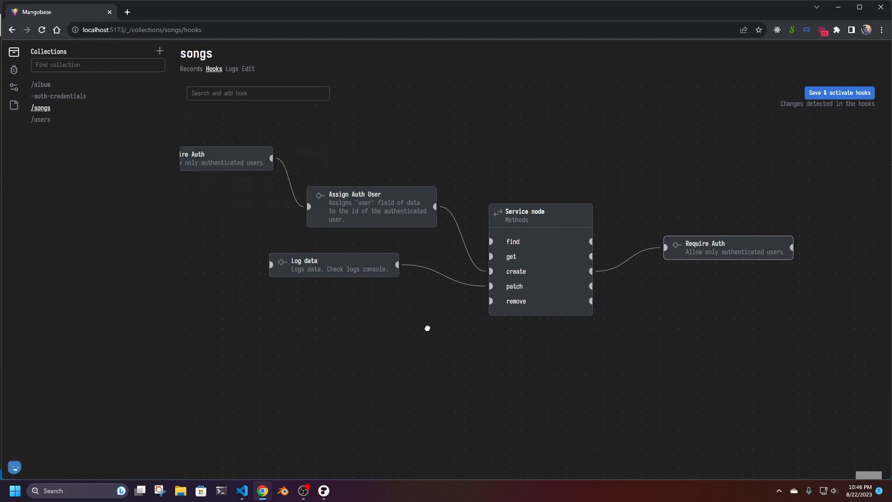
- Write app.hooksRegistry.register({}) on a new line below installCommon in index.js
{"action": "left_click", "coordinate": [241, 494]}
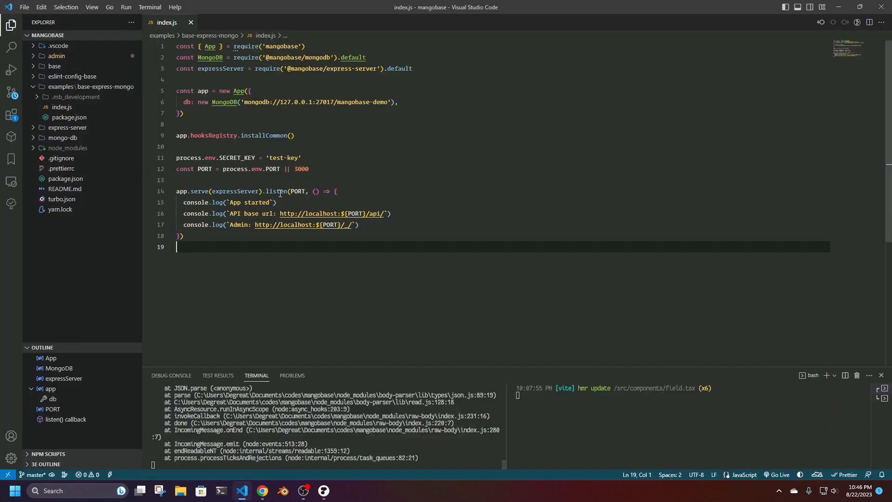
{"action": "type", "text": "app.hooksRegistry."}
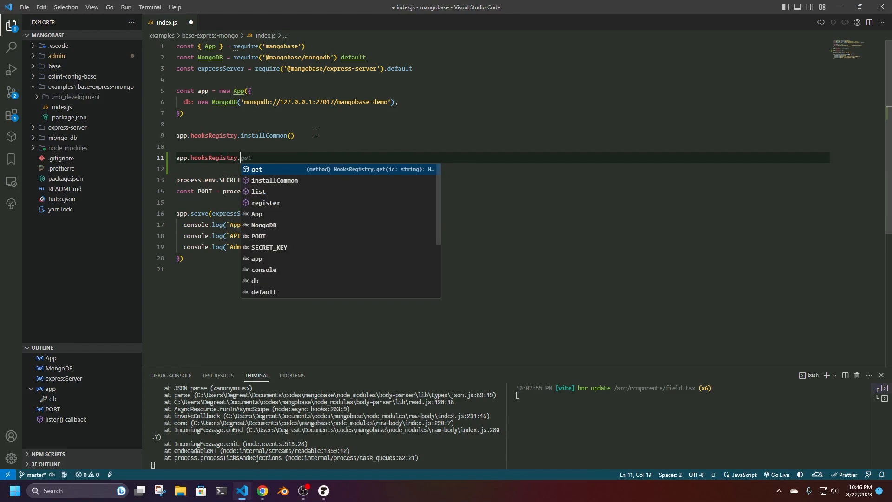
{"action": "type", "text": "req"}
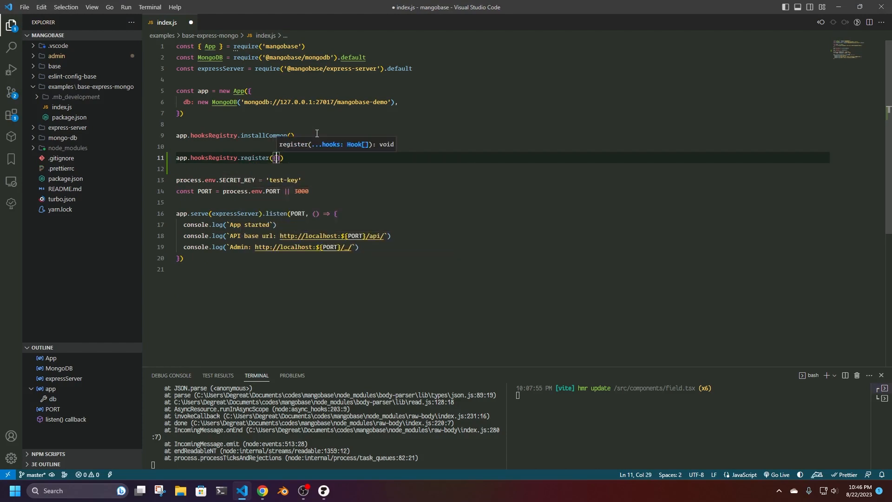
{"action": "key", "text": "ctrl+a"}
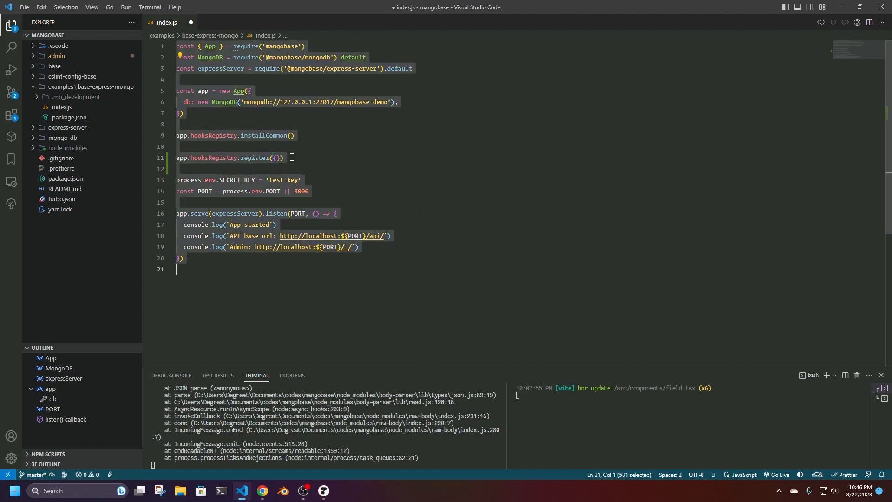
{"action": "left_click", "coordinate": [279, 158]}
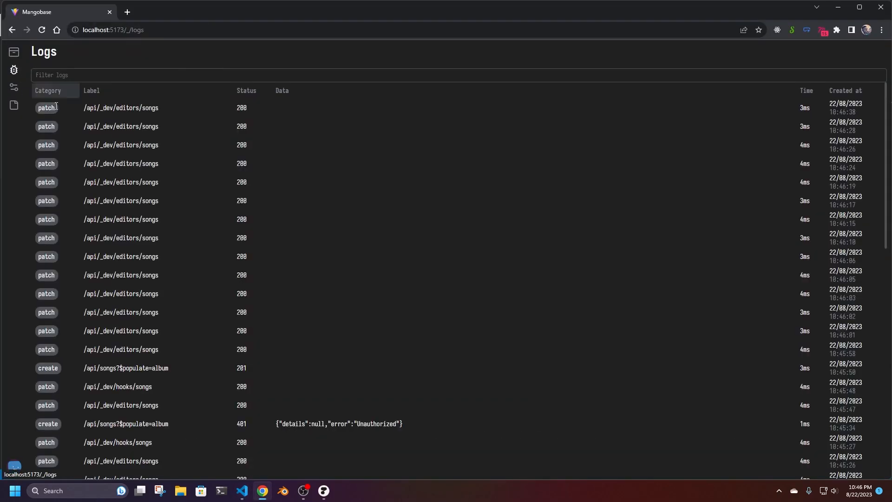
- Scroll the Logs list past the 401 and 201 song requests, then return to Collections
{"action": "scroll", "scroll_direction": "down", "scroll_amount": 3}
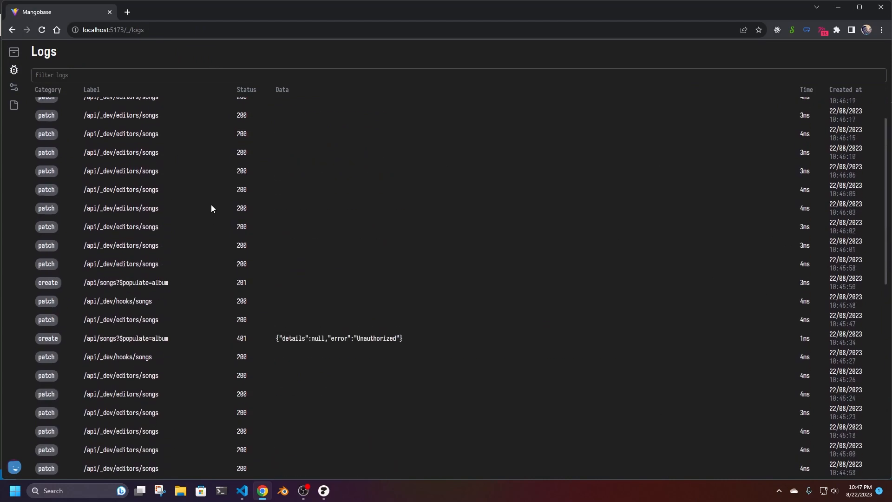
{"action": "mouse_move", "coordinate": [164, 214]}
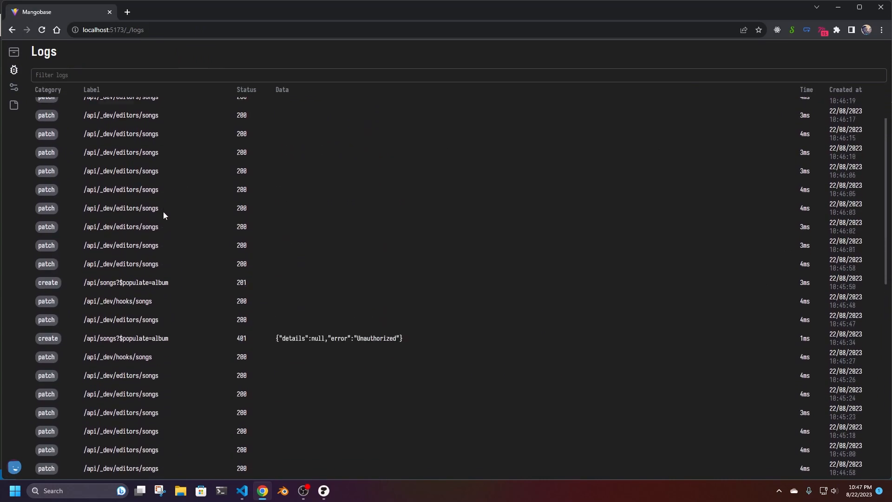
{"action": "scroll", "scroll_direction": "down", "scroll_amount": 3}
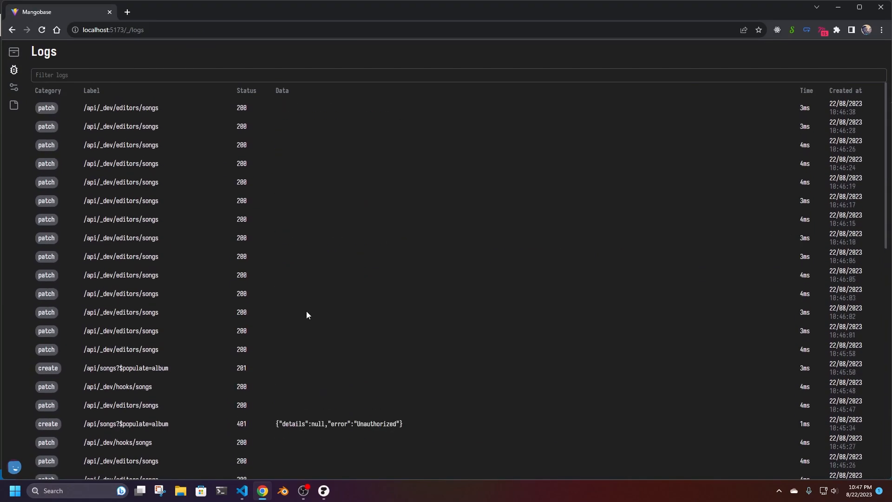
{"action": "left_click", "coordinate": [14, 52]}
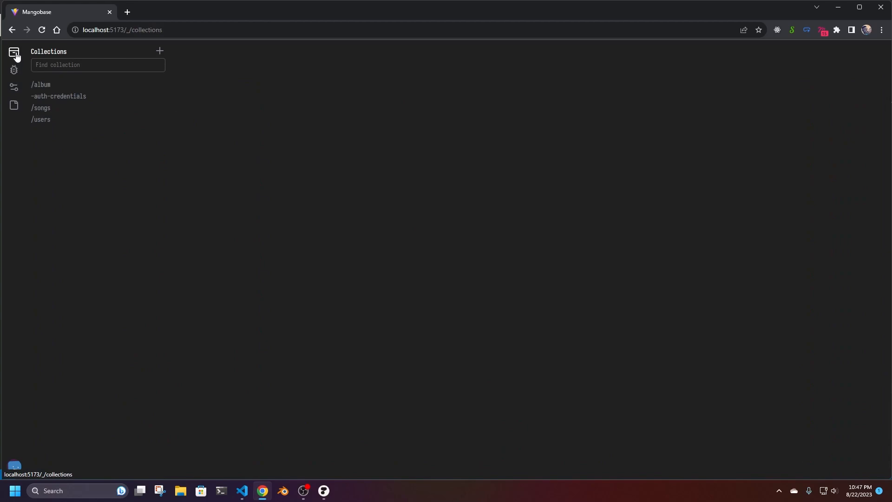
- Browse the songs, album and auth-credentials records in turn, ending on empty auth-credentials
{"action": "left_click", "coordinate": [41, 108]}
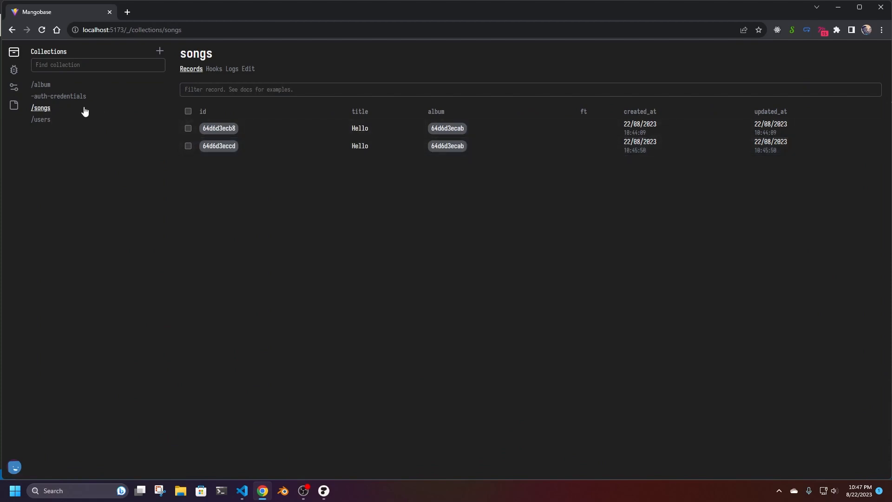
{"action": "left_click", "coordinate": [40, 84]}
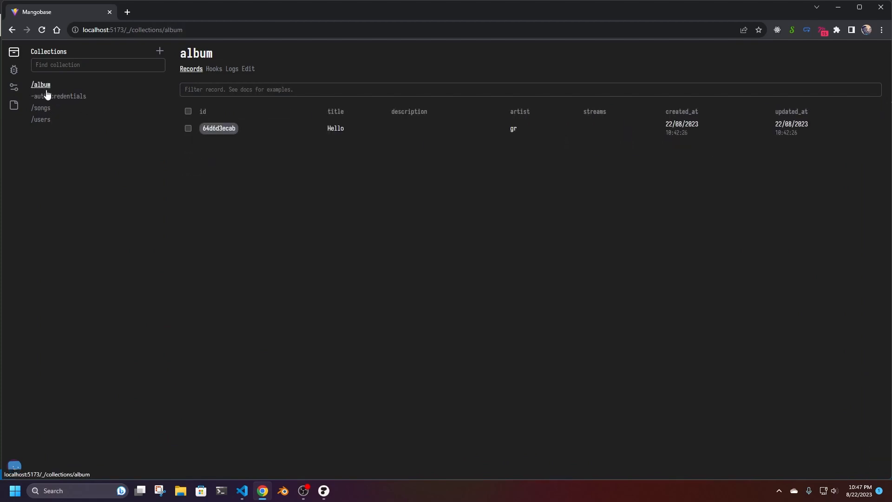
{"action": "left_click", "coordinate": [58, 95]}
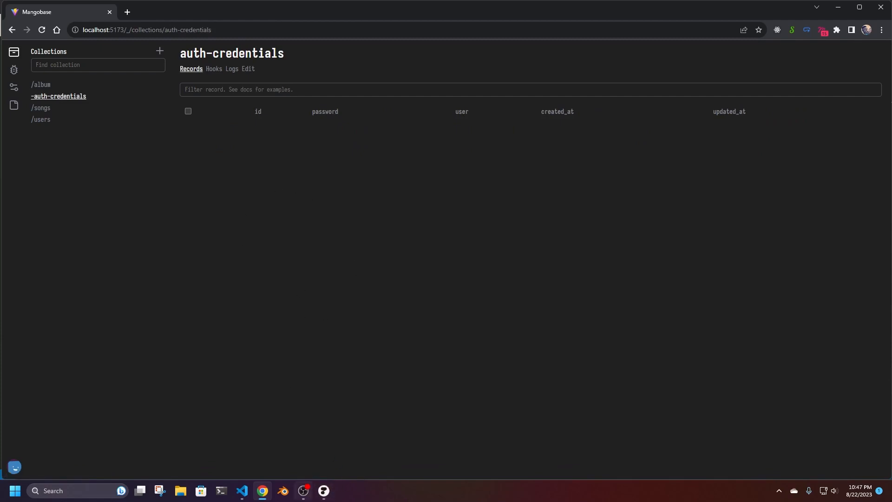
{"action": "mouse_move", "coordinate": [306, 490]}
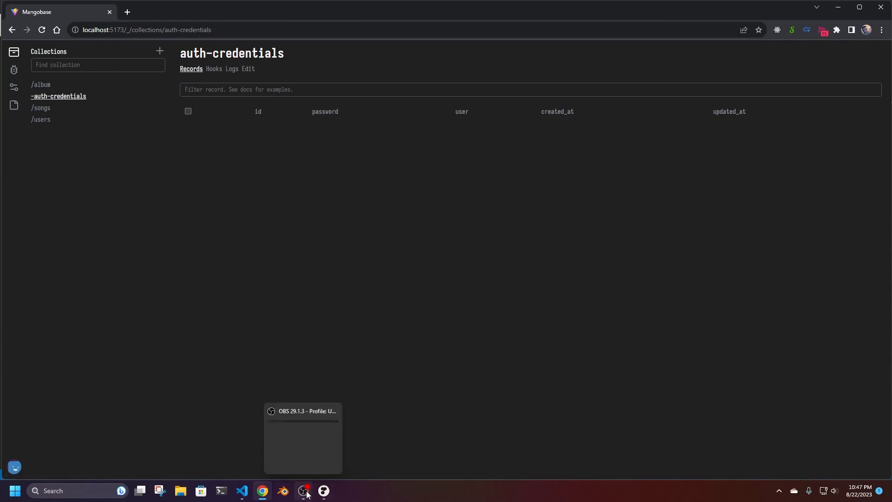